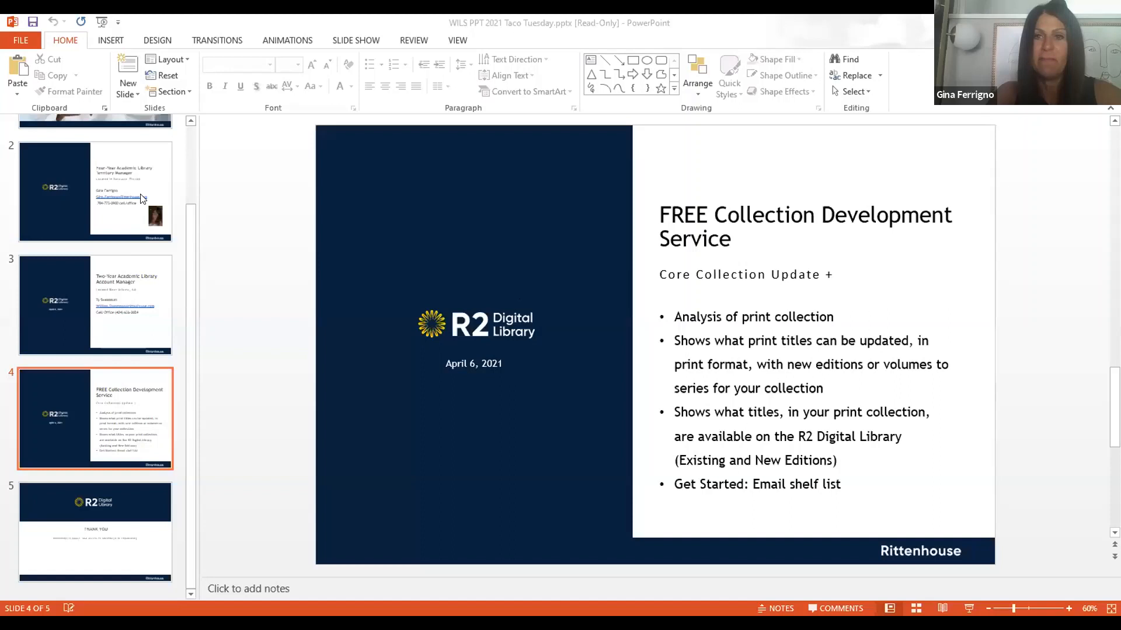
# Display slide 2, Four-Year Academic Library Territory Manager, from the thumbnail pane
pyautogui.scroll(3)
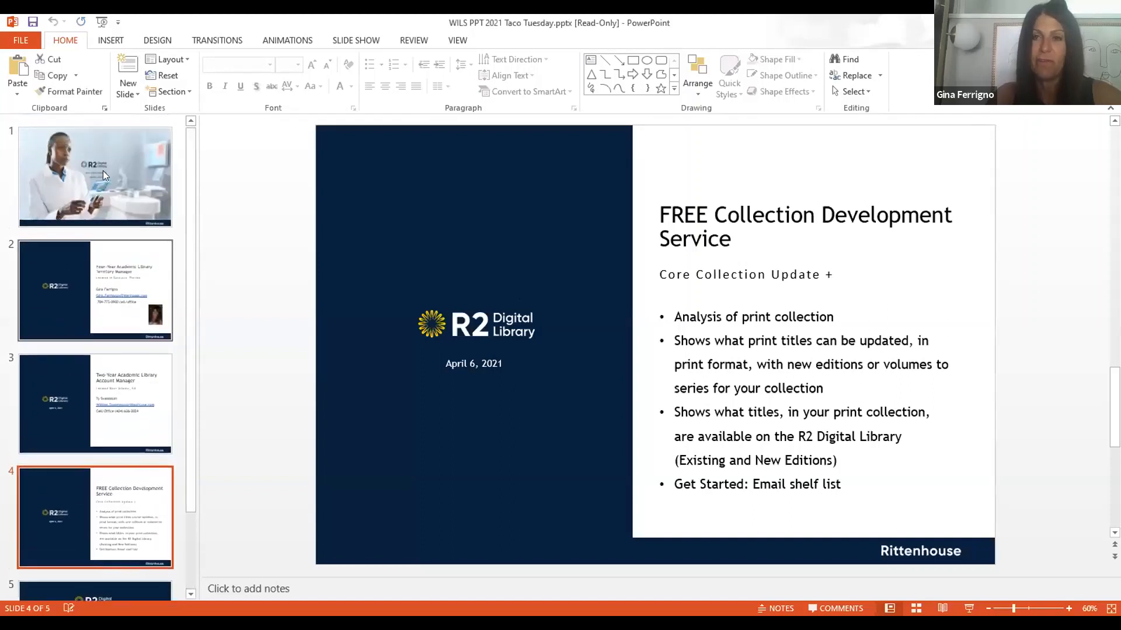
pyautogui.click(95, 290)
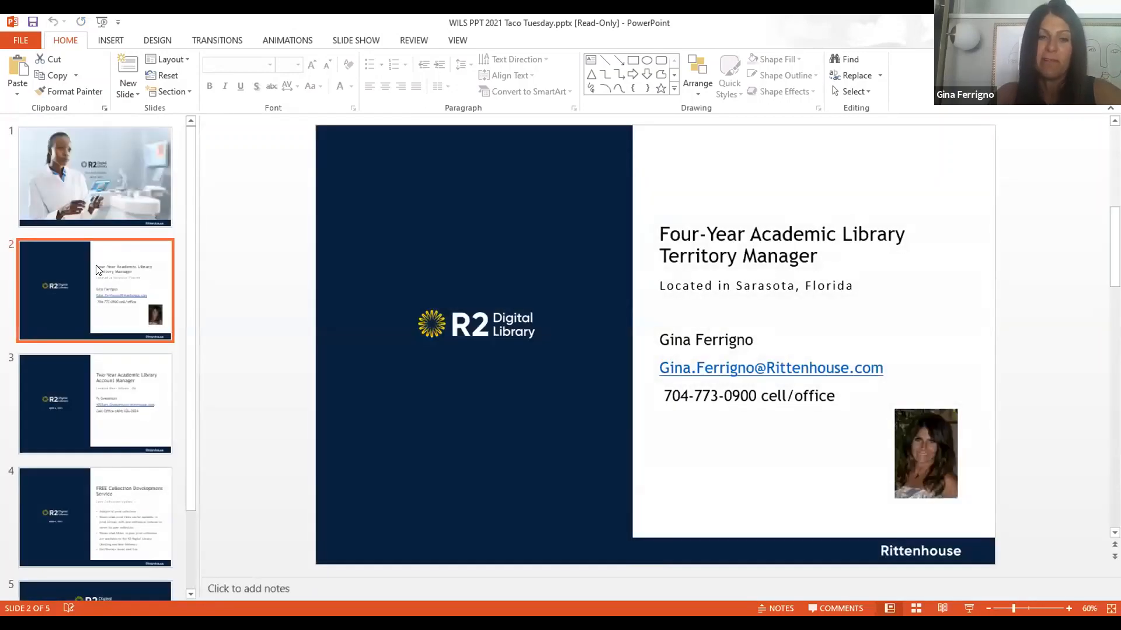
pyautogui.moveTo(171, 468)
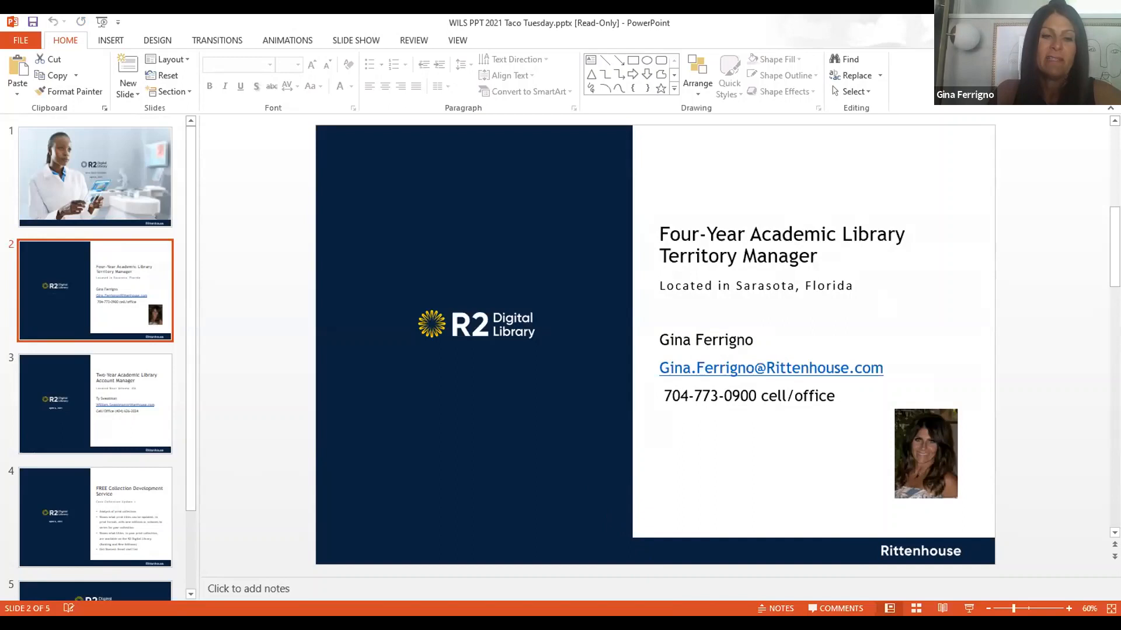
pyautogui.moveTo(591, 595)
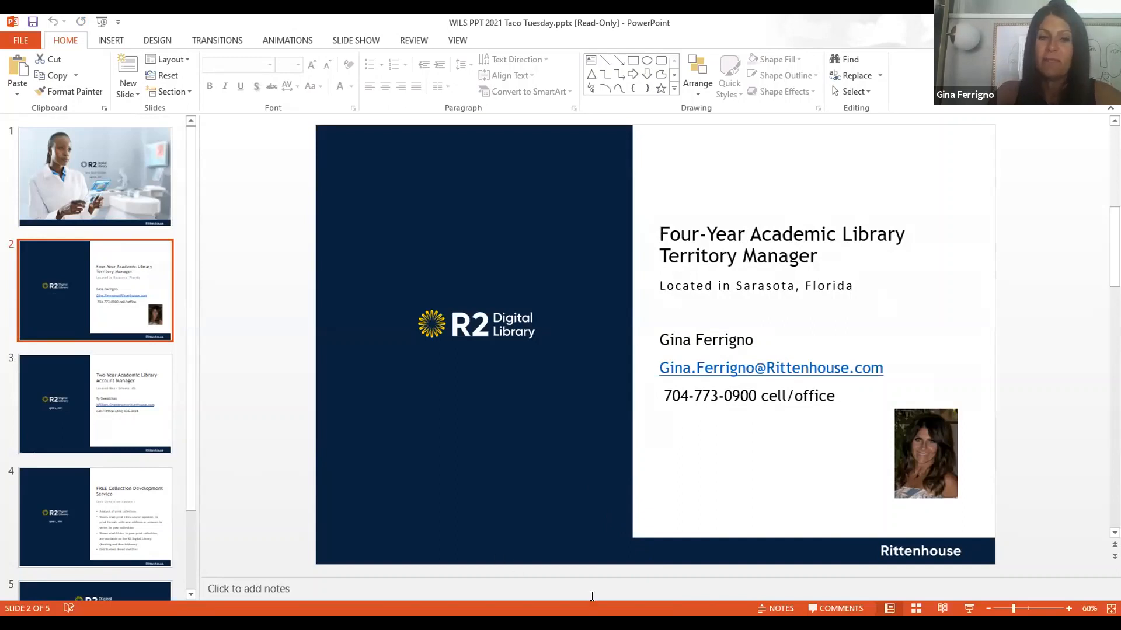
pyautogui.moveTo(178, 413)
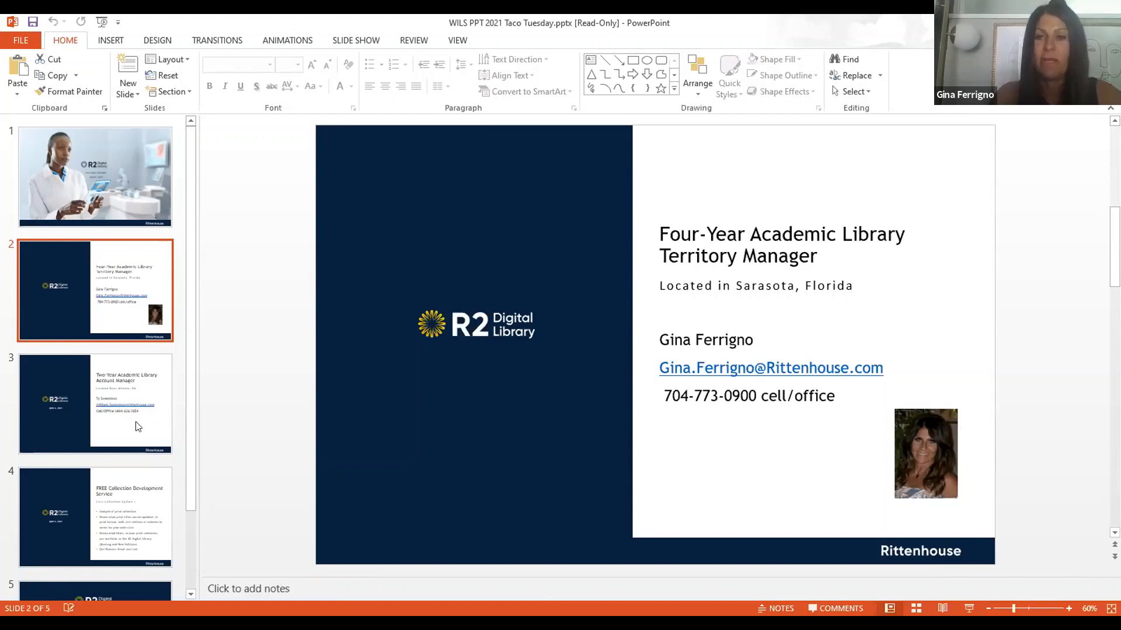
pyautogui.moveTo(138, 426)
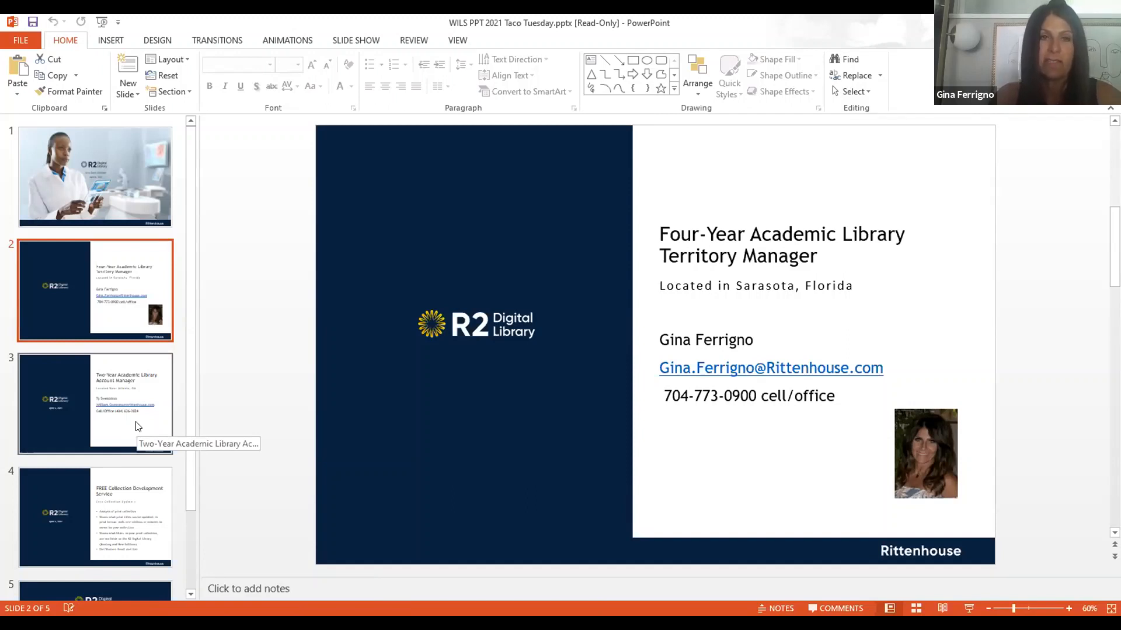
pyautogui.moveTo(315, 97)
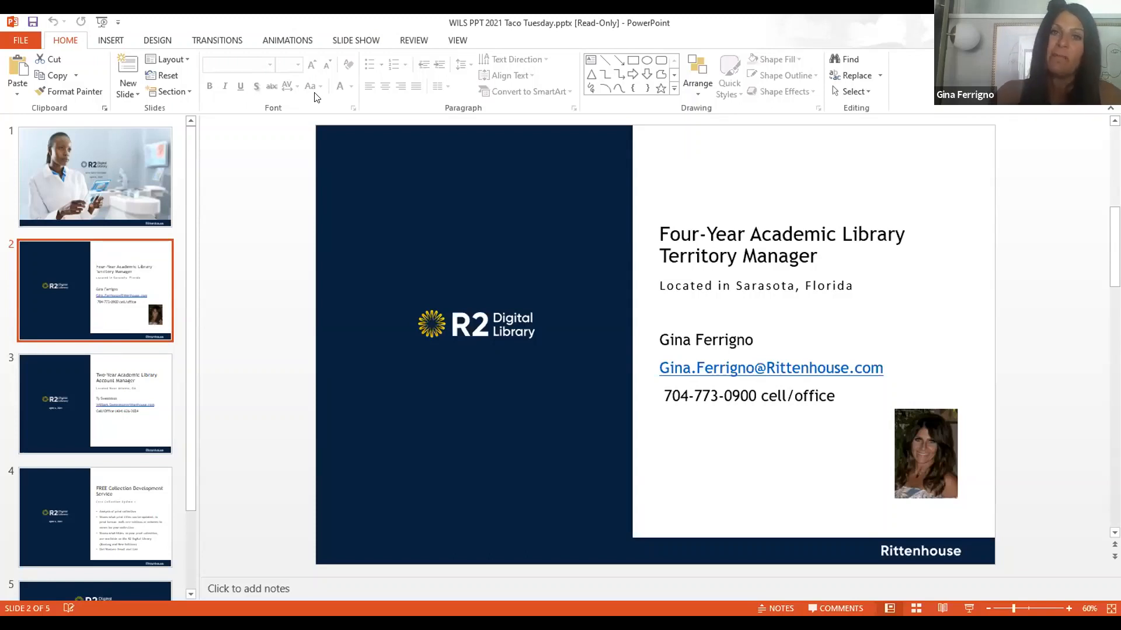
pyautogui.moveTo(177, 370)
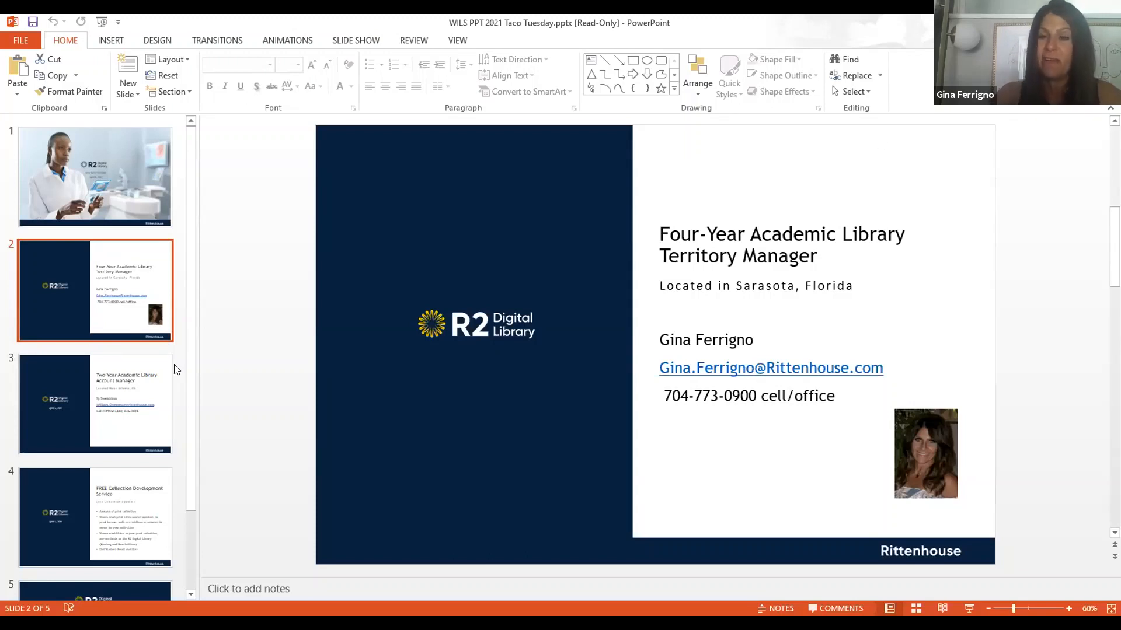
# Show slide 3, the Two-Year Academic Library Account Manager slide
pyautogui.click(95, 403)
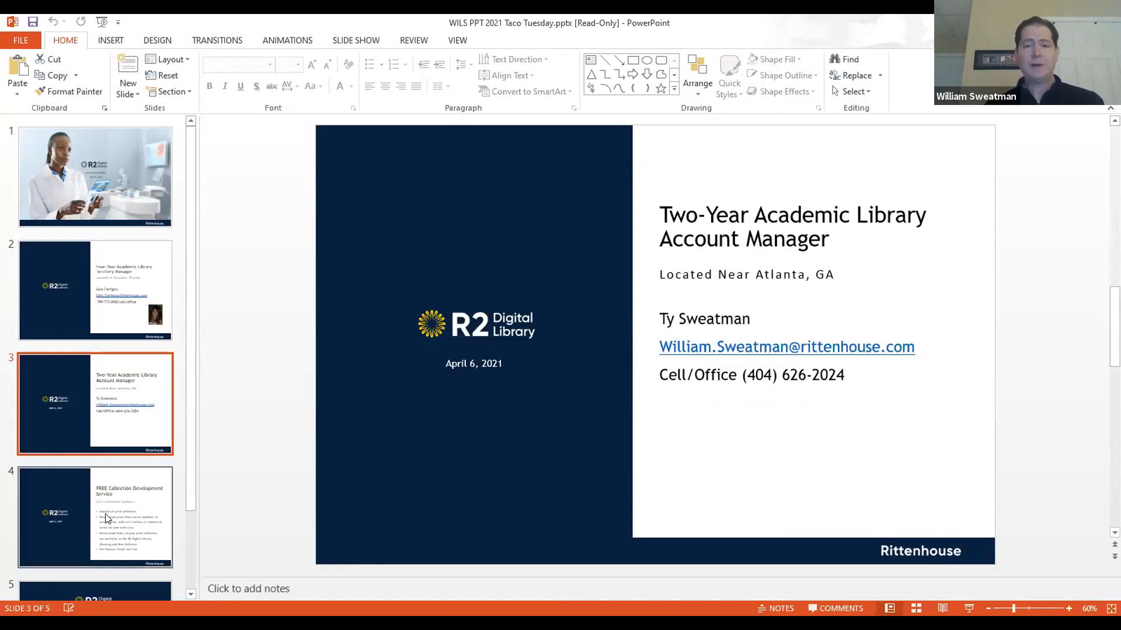
pyautogui.moveTo(117, 515)
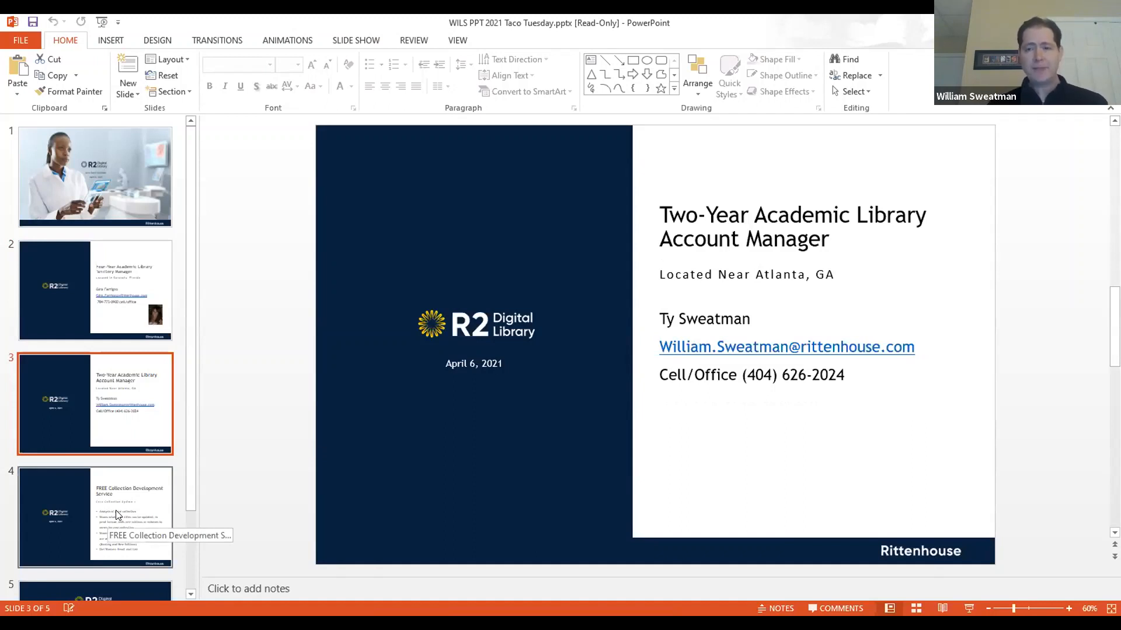
pyautogui.click(95, 516)
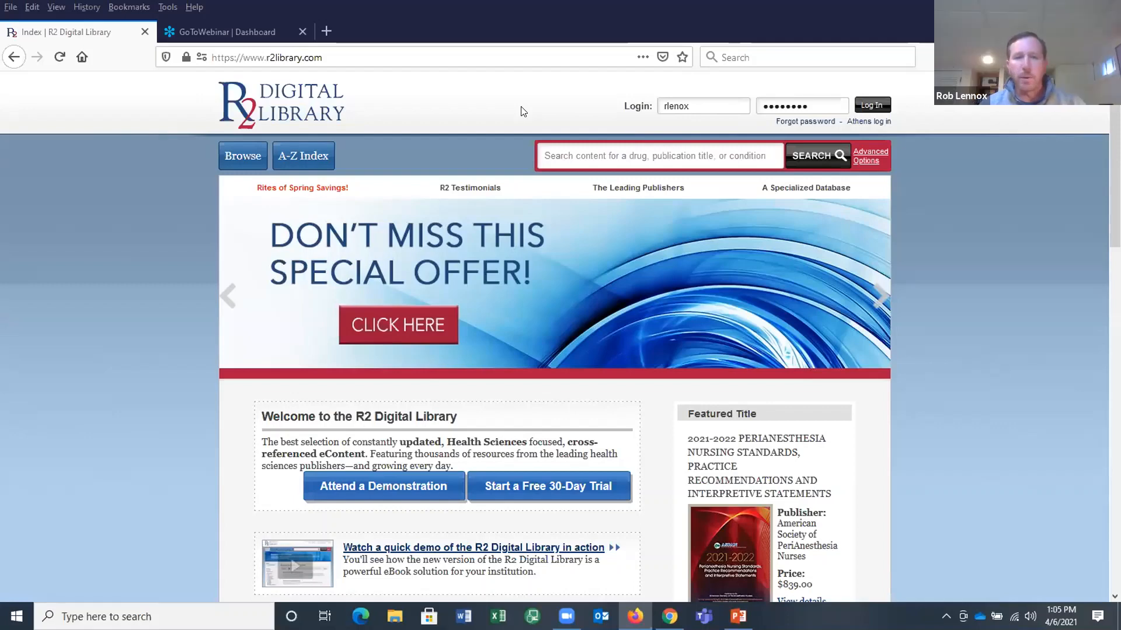
pyautogui.moveTo(474, 34)
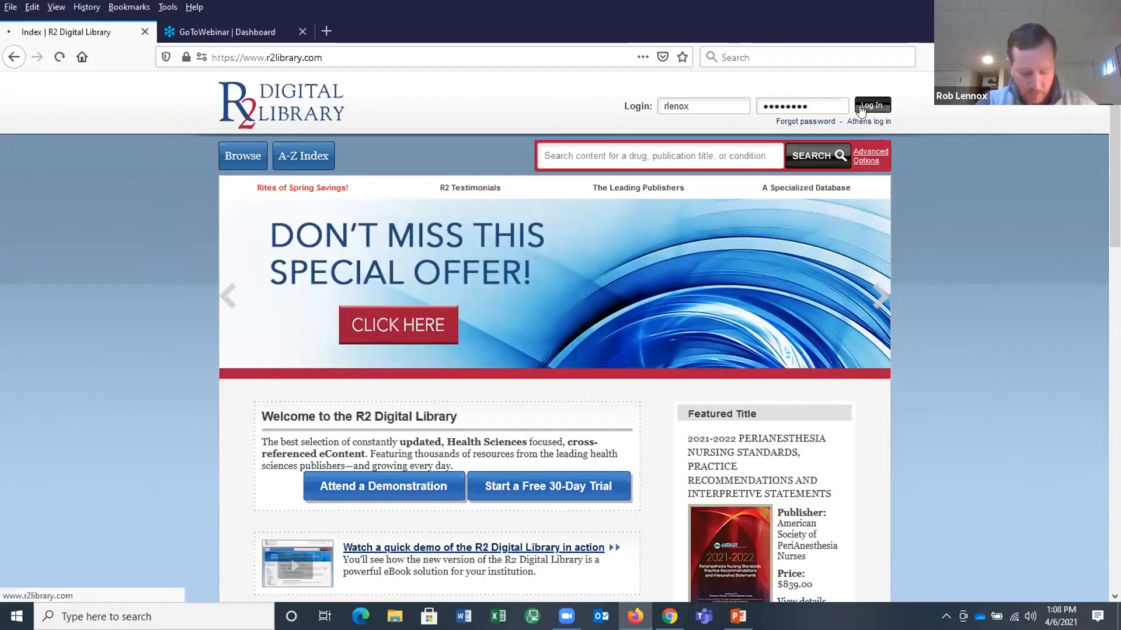
pyautogui.click(872, 106)
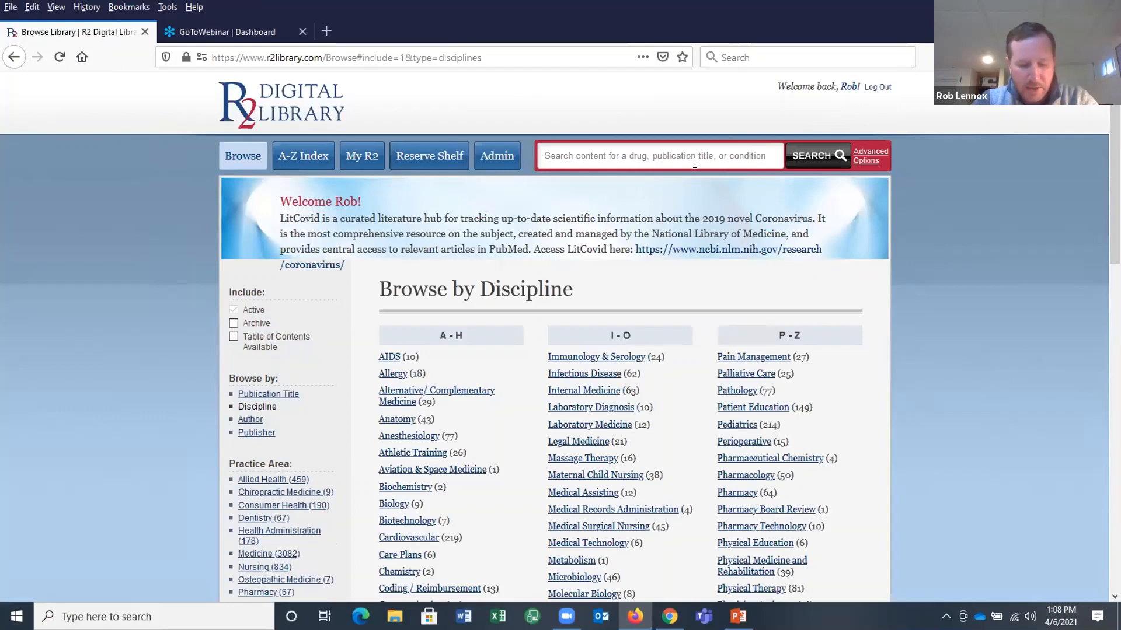
# Search R2 Digital Library for 'diabetes' using the autocomplete suggestion, returning 75,915 results
pyautogui.write('d')
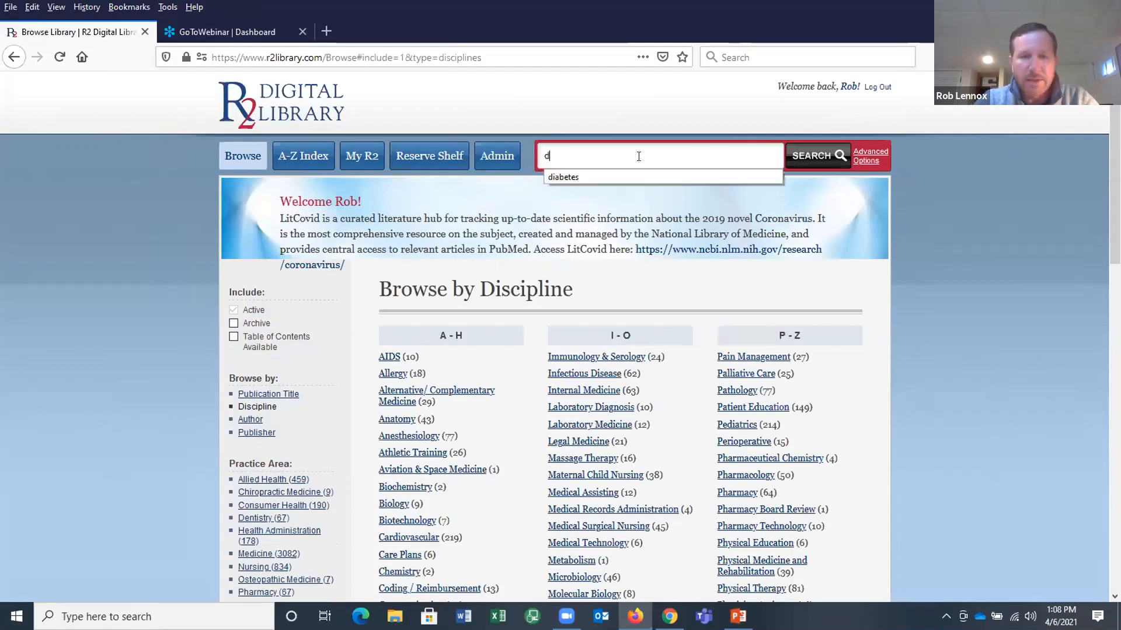
pyautogui.click(562, 177)
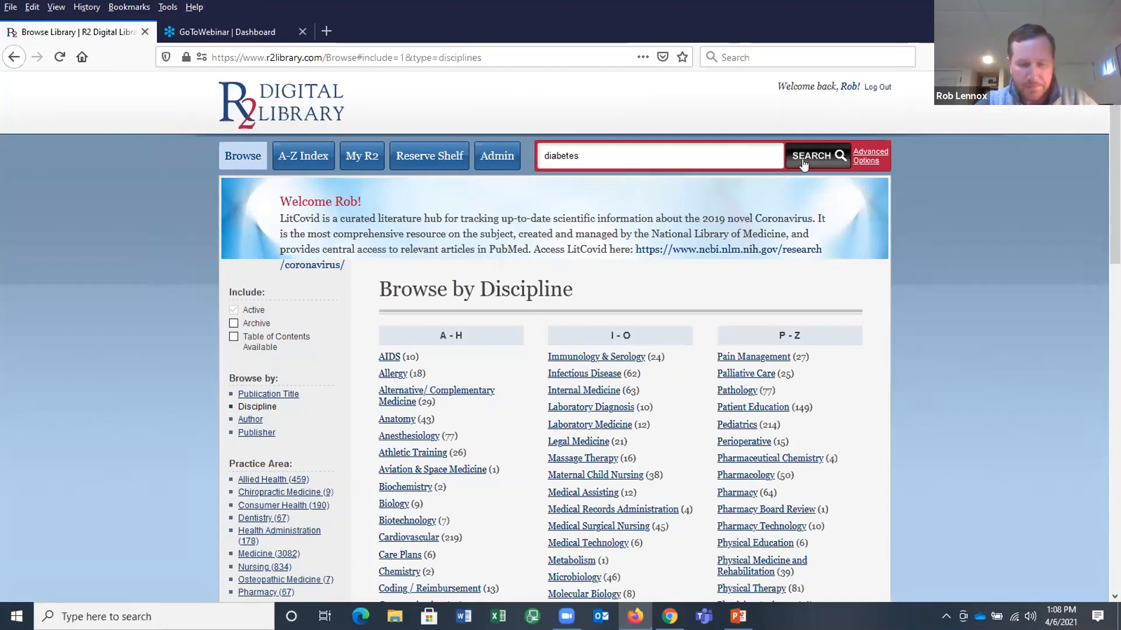
pyautogui.click(817, 155)
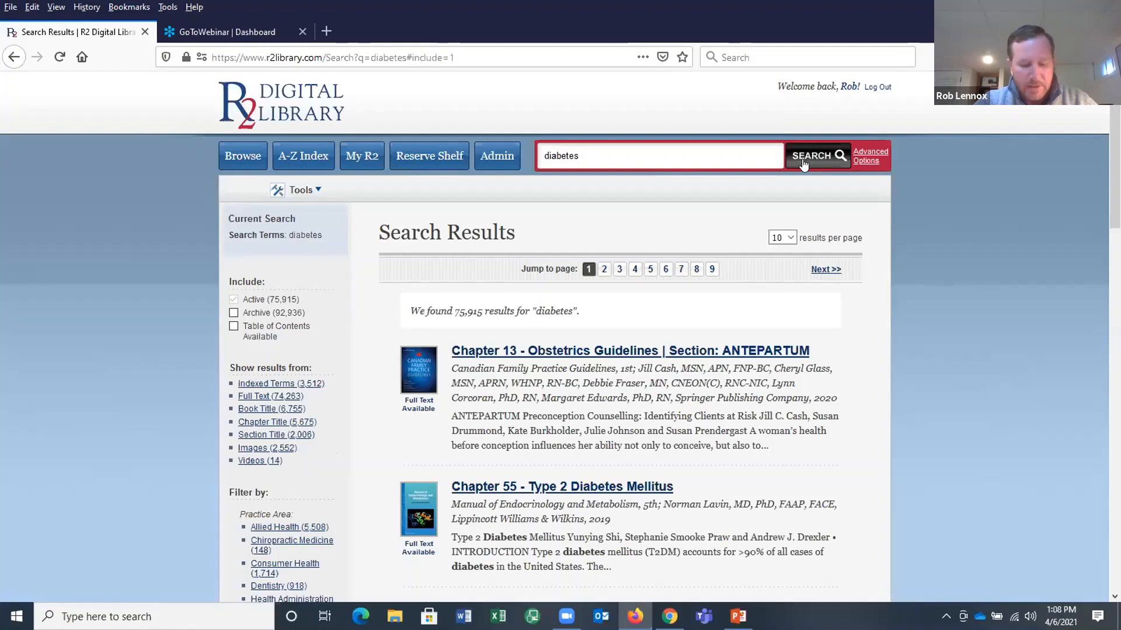
pyautogui.scroll(-3)
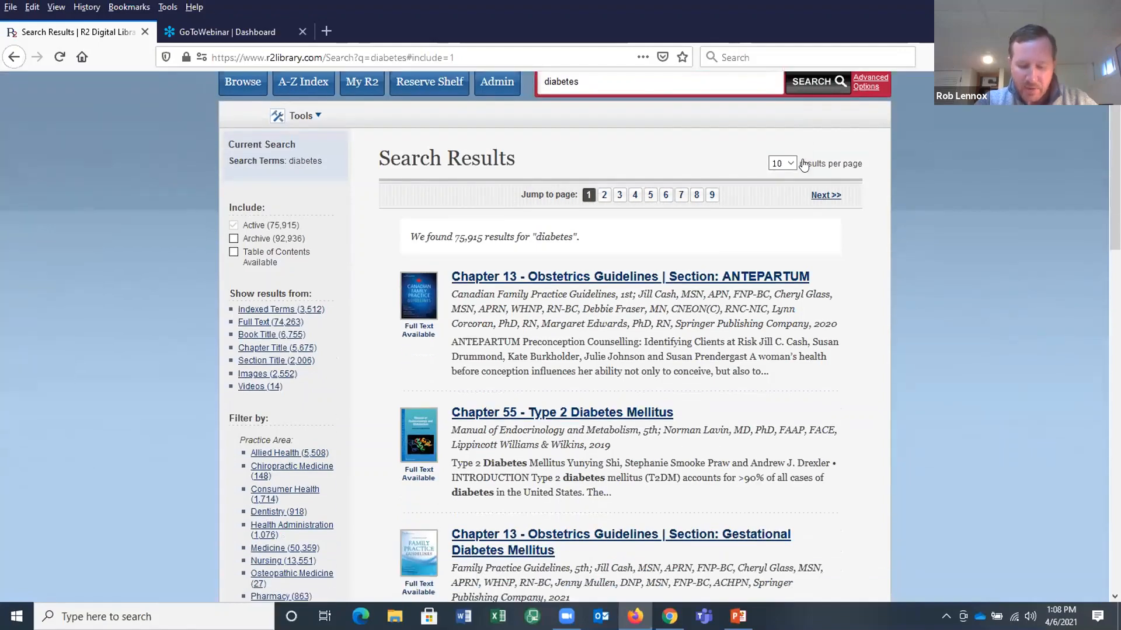
pyautogui.scroll(-3)
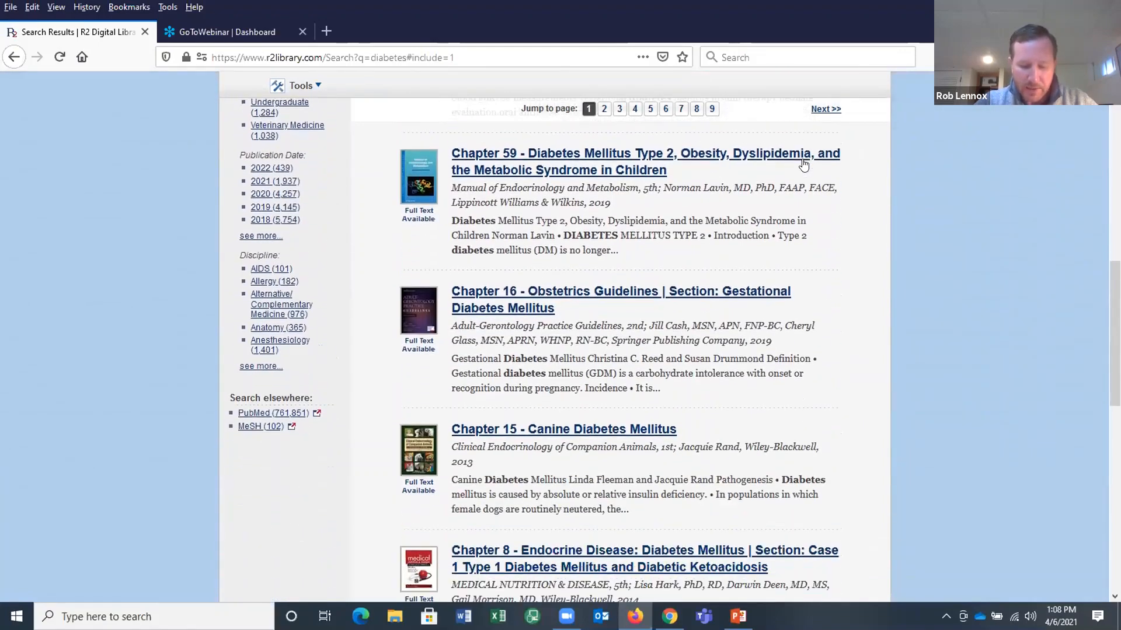
pyautogui.scroll(3)
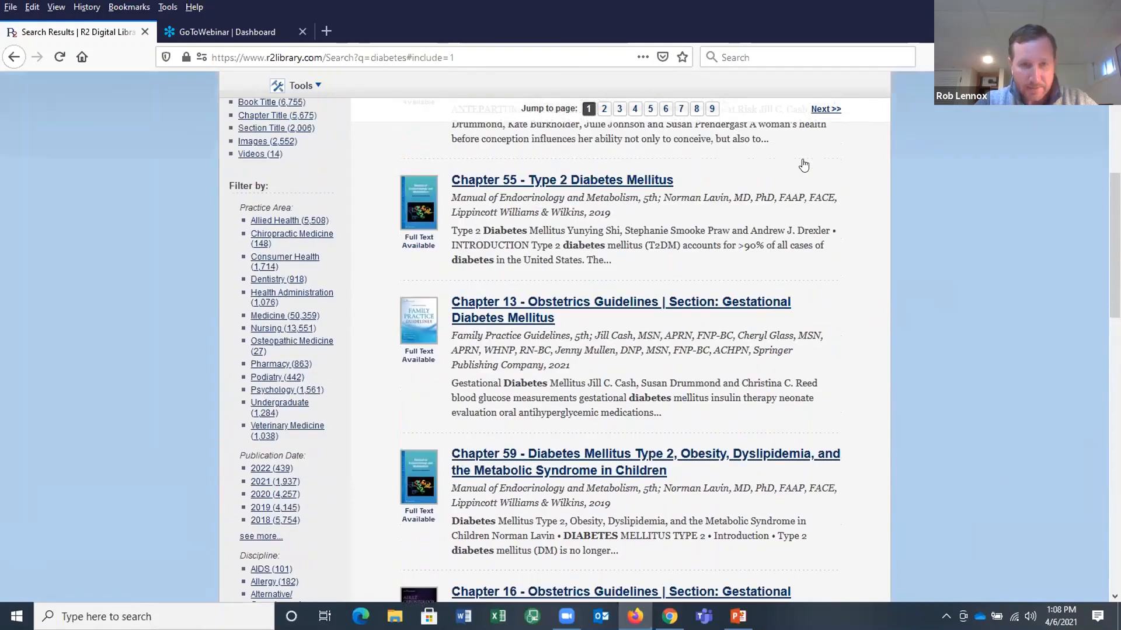
pyautogui.scroll(3)
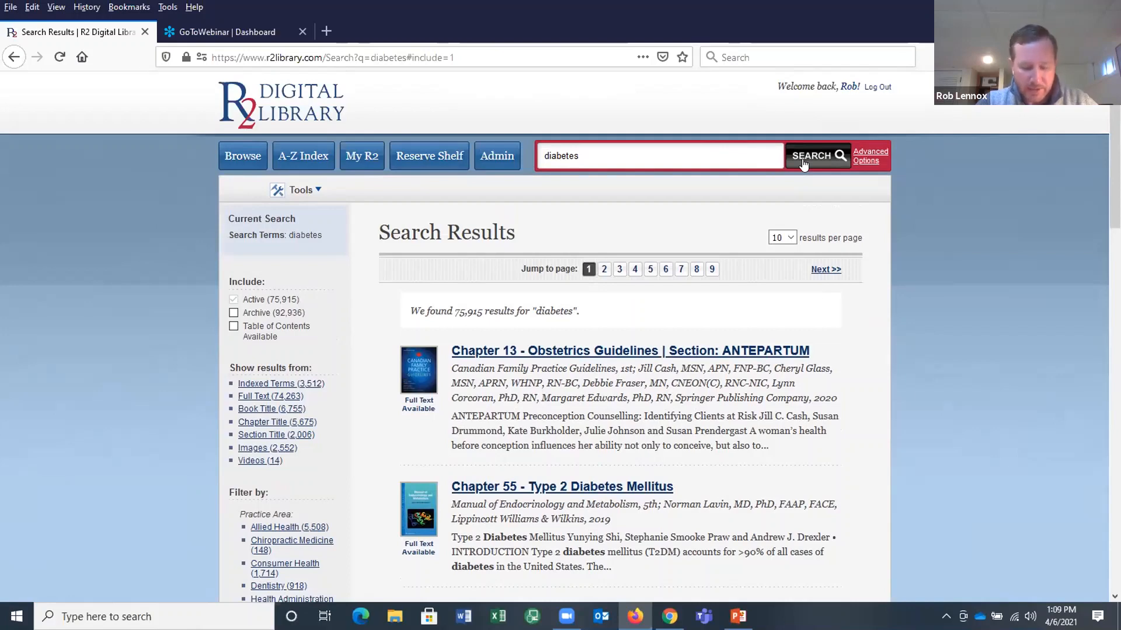
pyautogui.moveTo(709, 242)
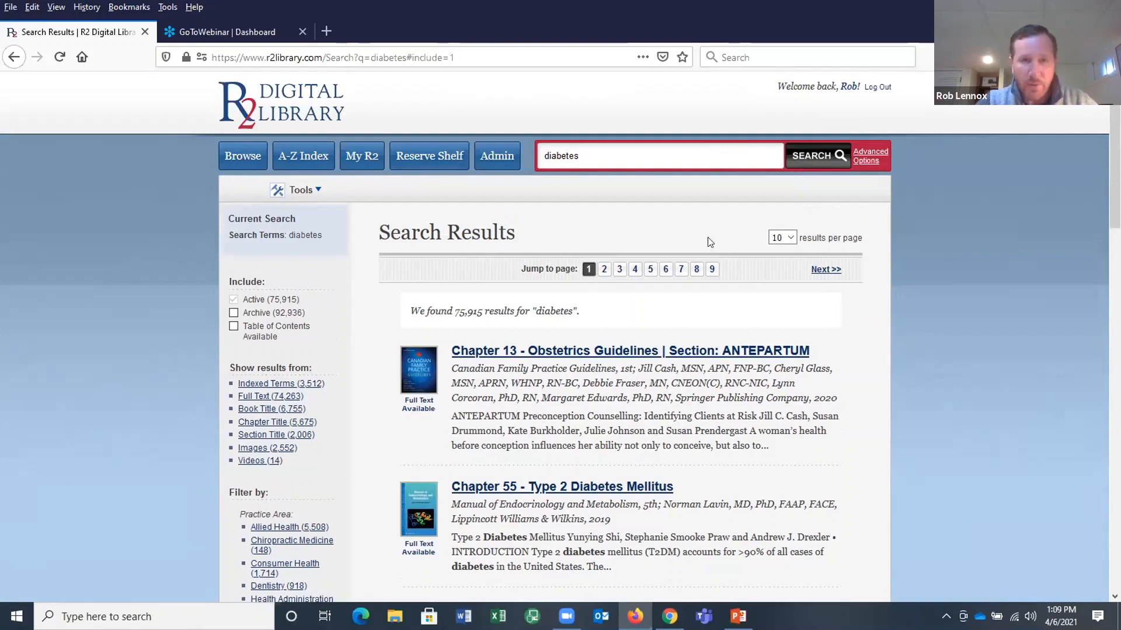
# Highlight the 75,915 results count and filter diabetes results to the Nursing practice area
pyautogui.doubleClick(465, 311)
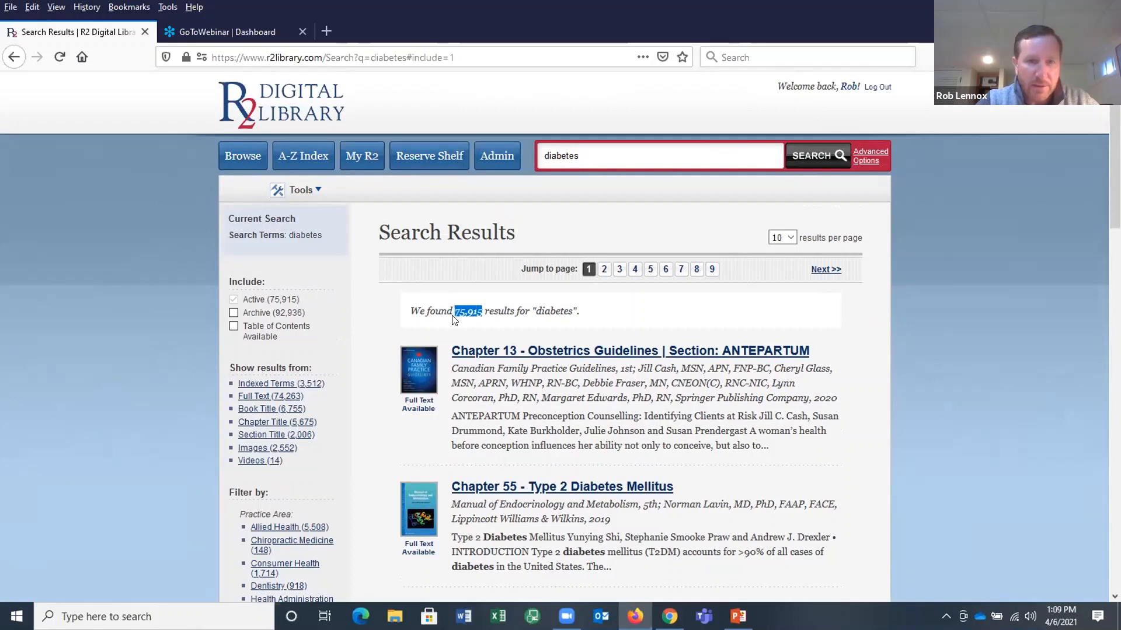
pyautogui.moveTo(287, 457)
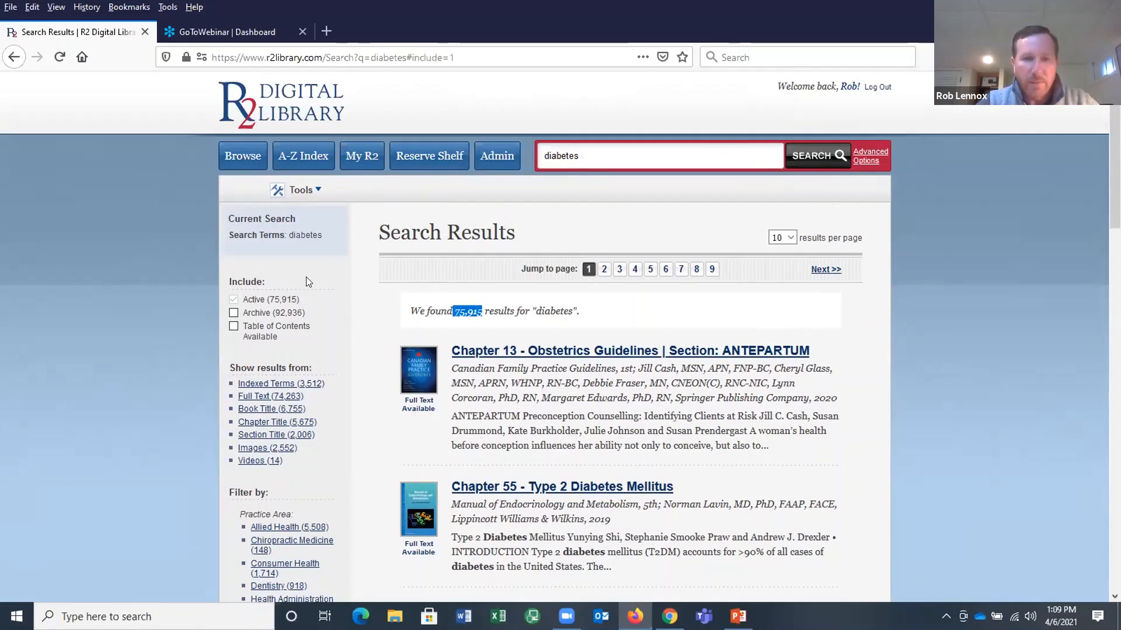
pyautogui.scroll(-3)
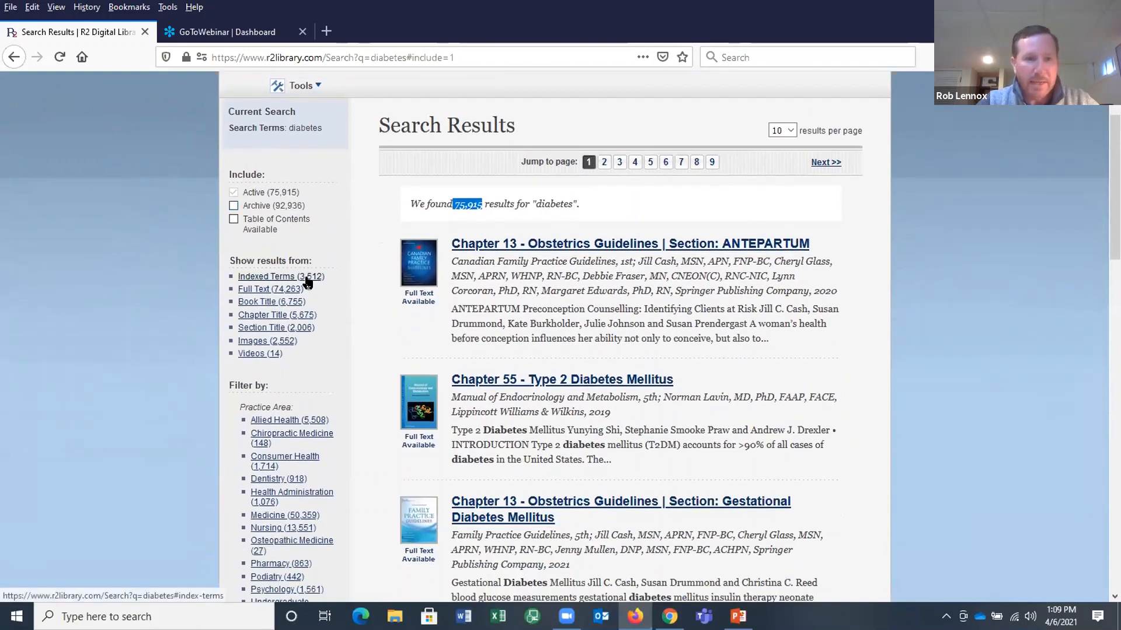
pyautogui.scroll(-3)
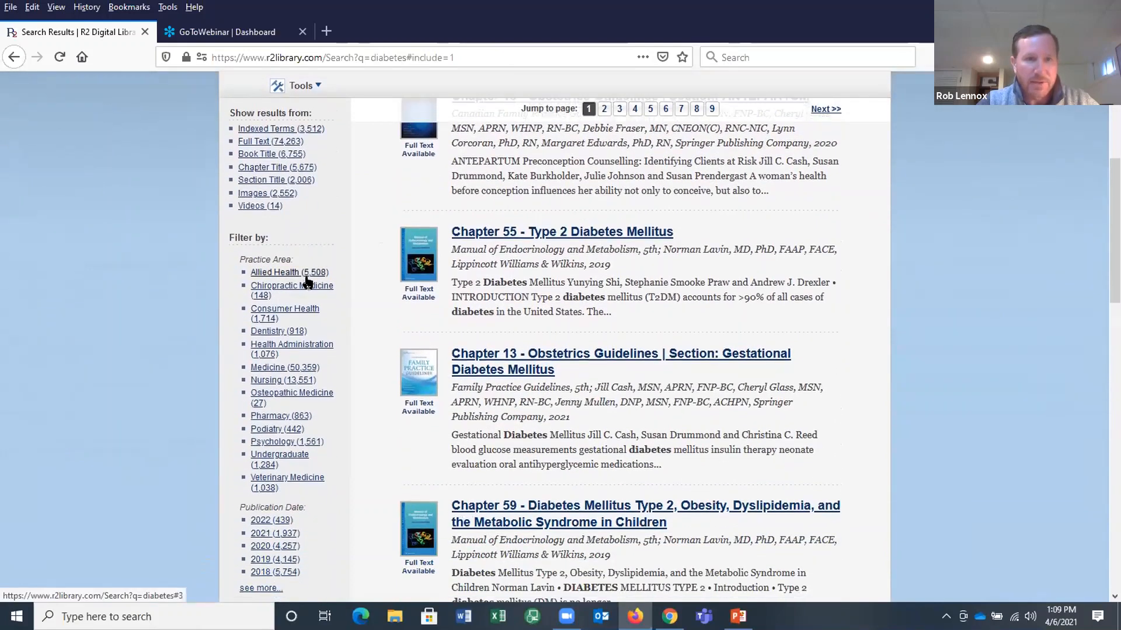
pyautogui.scroll(-3)
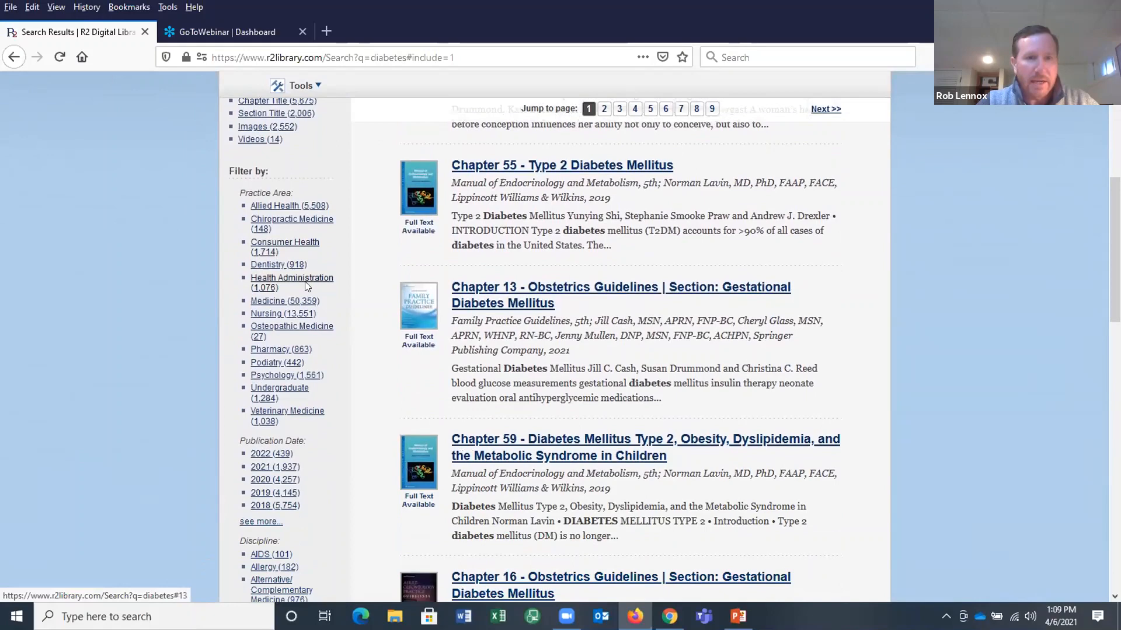
pyautogui.moveTo(282, 313)
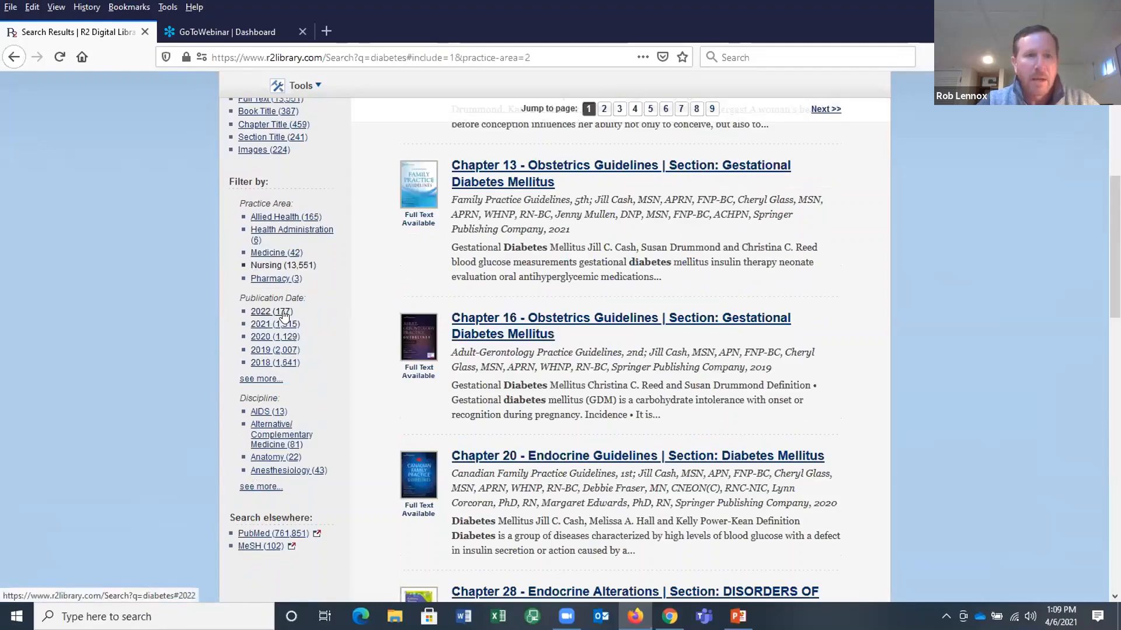
pyautogui.scroll(-3)
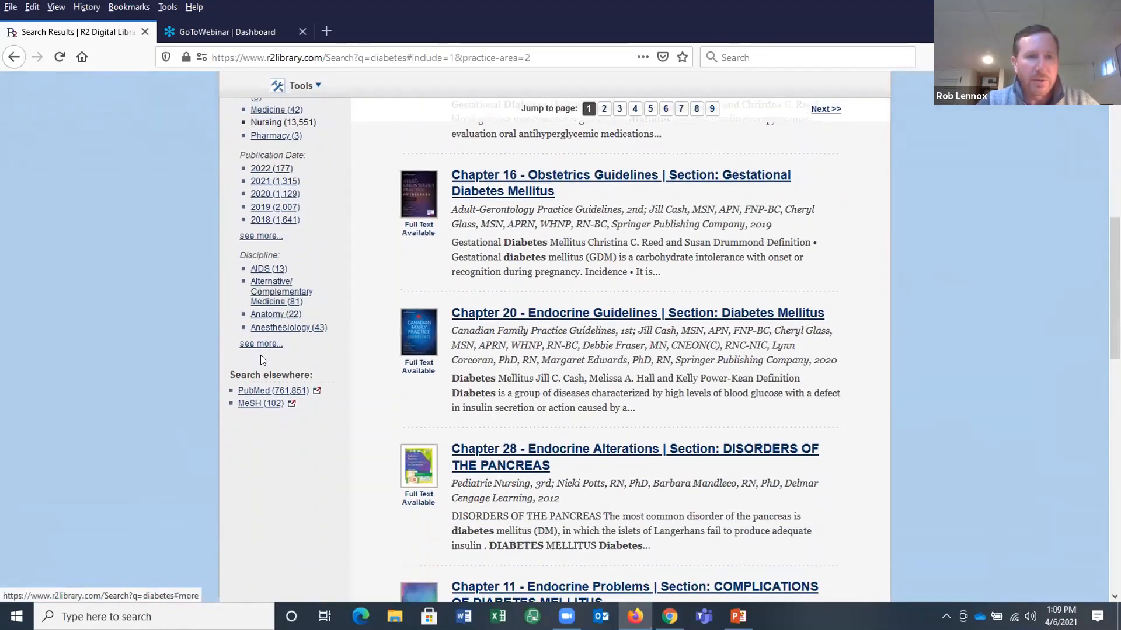
# Filter the nursing diabetes results to the Care Plans discipline, leaving 127 matches
pyautogui.click(260, 344)
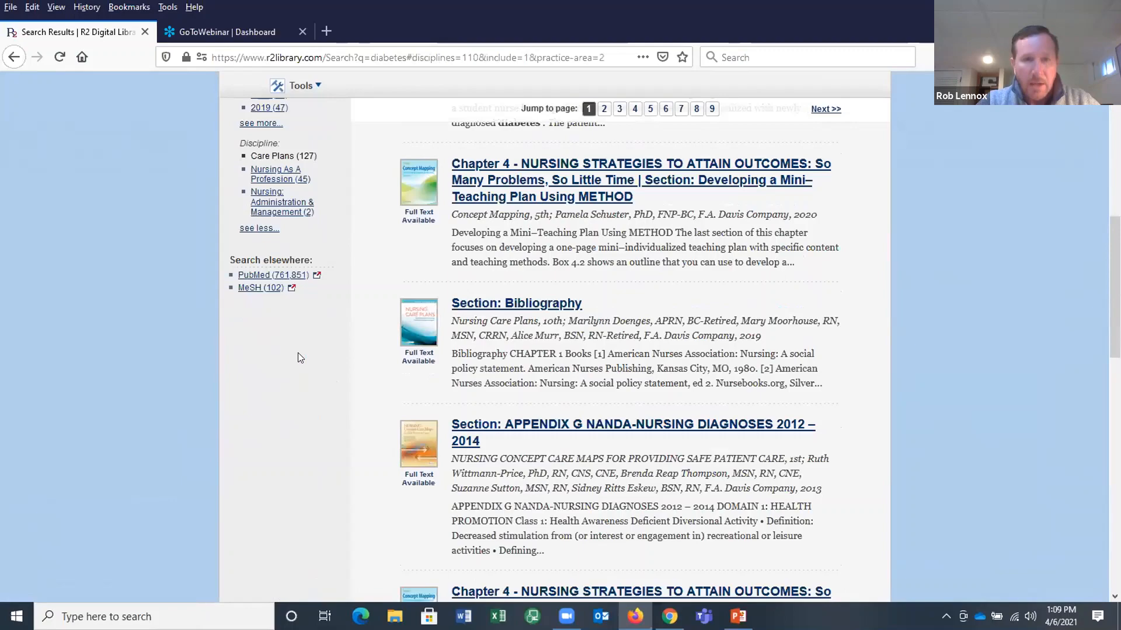
pyautogui.scroll(3)
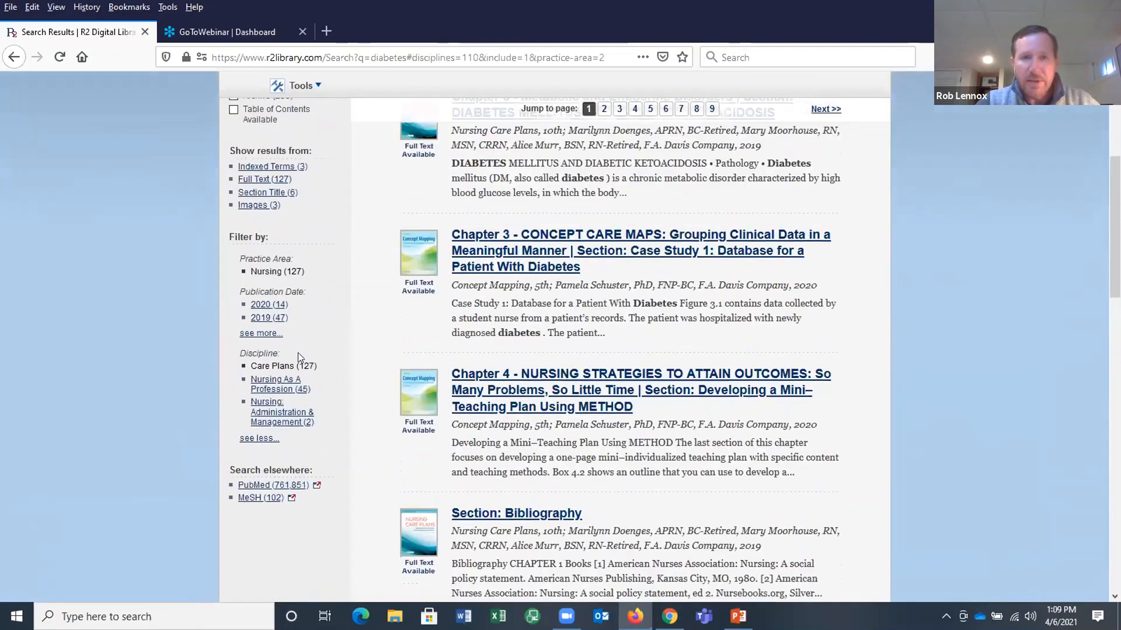
pyautogui.scroll(3)
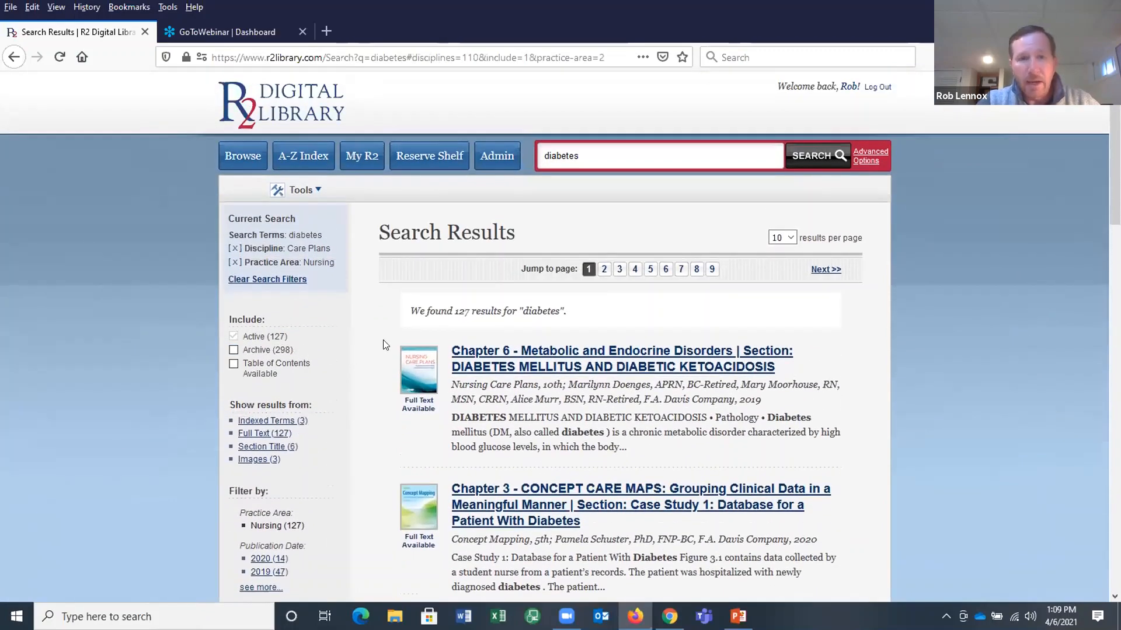
pyautogui.doubleClick(462, 311)
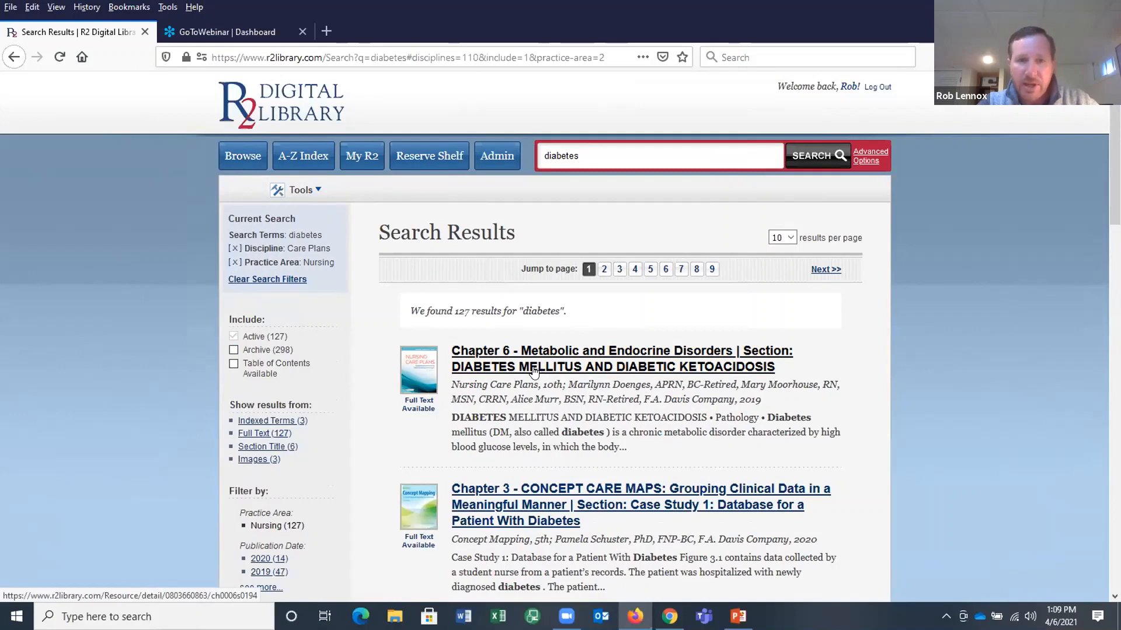
# Open Chapter 6, Diabetes Mellitus and Diabetic Ketoacidosis, and preview its contents and topics list
pyautogui.click(621, 359)
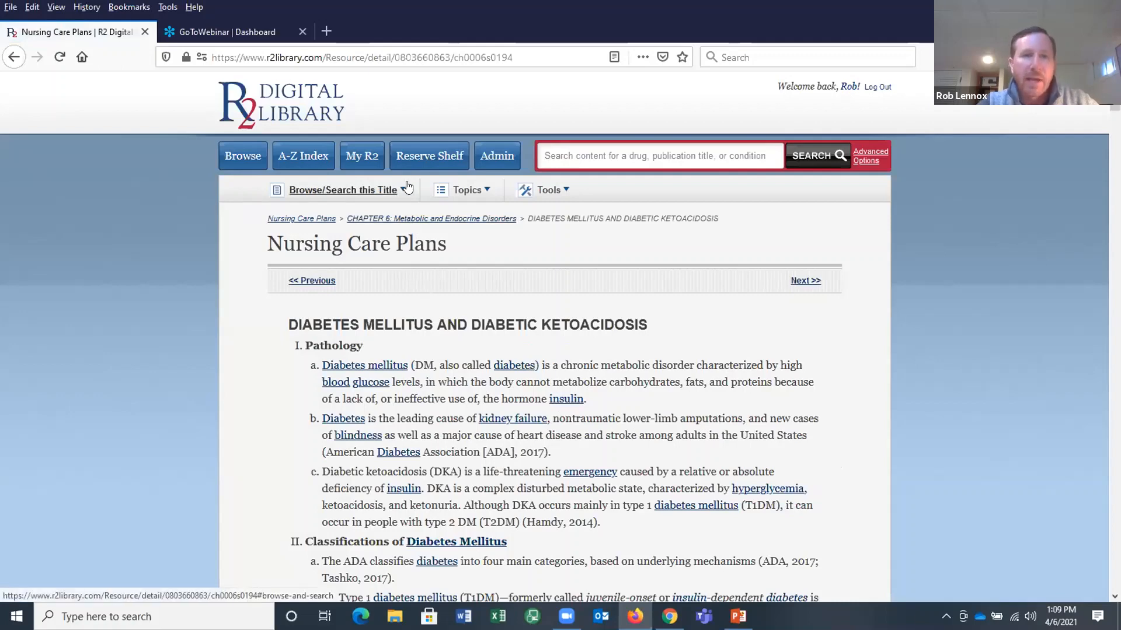
pyautogui.click(343, 189)
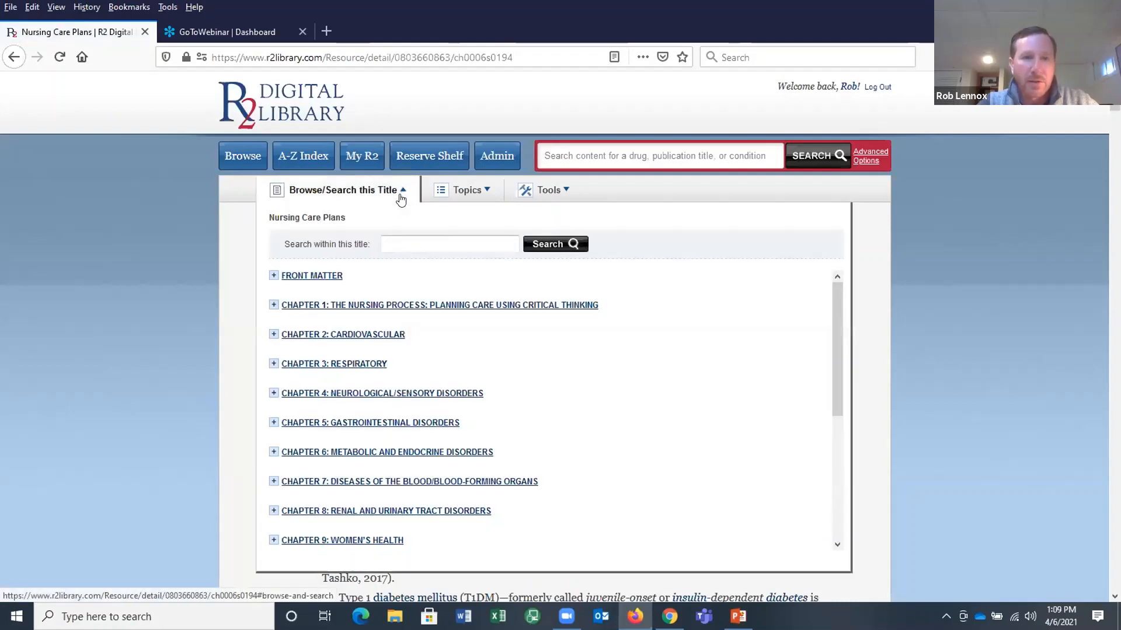
pyautogui.moveTo(273, 298)
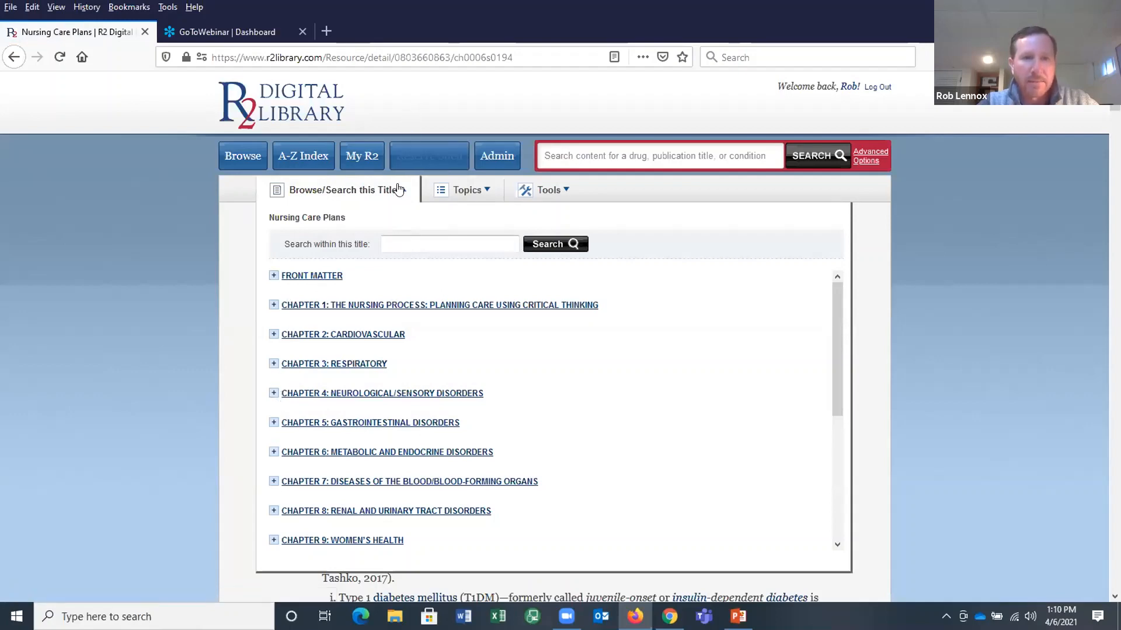
pyautogui.click(466, 189)
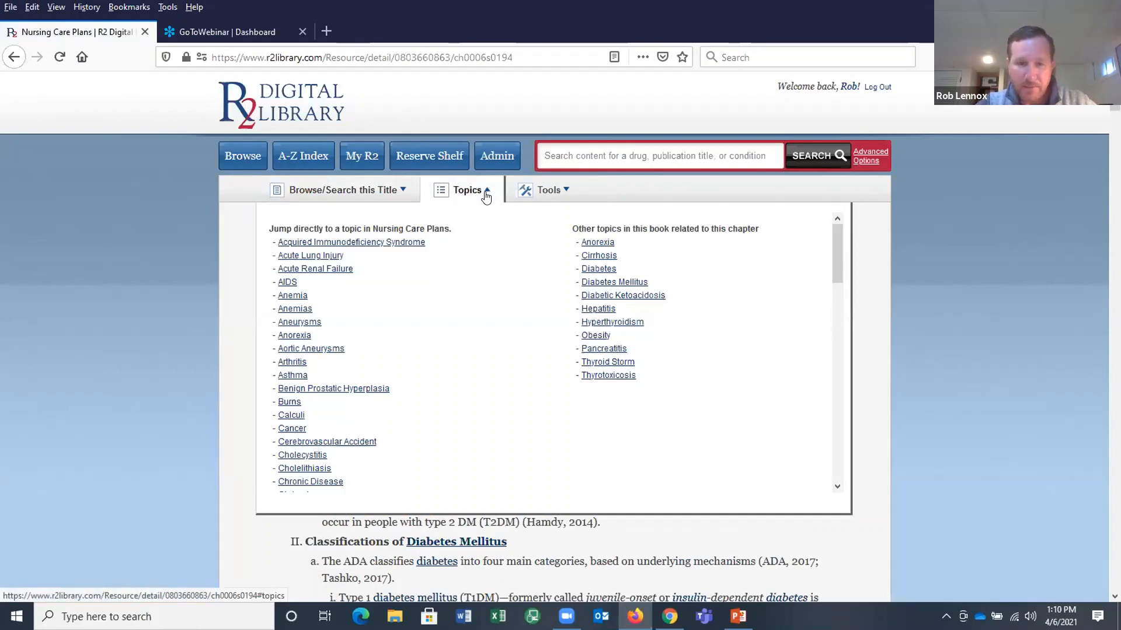
pyautogui.click(467, 189)
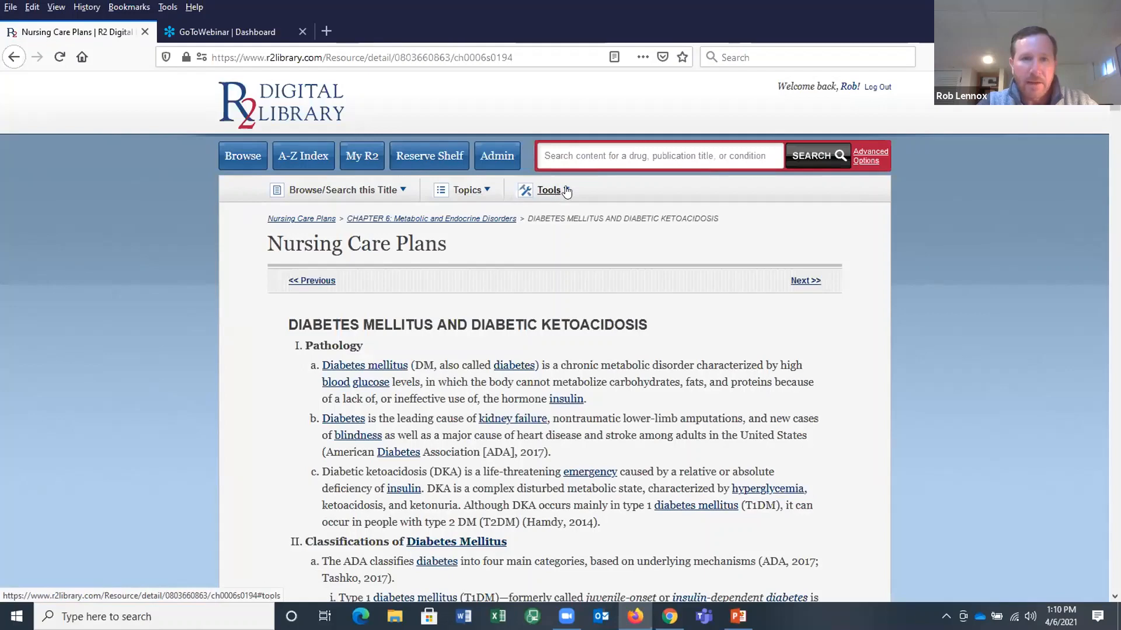
# Show the Tools menu: Print page, Email, Export Citation, Save a Bookmark, Save as Courselink
pyautogui.click(548, 190)
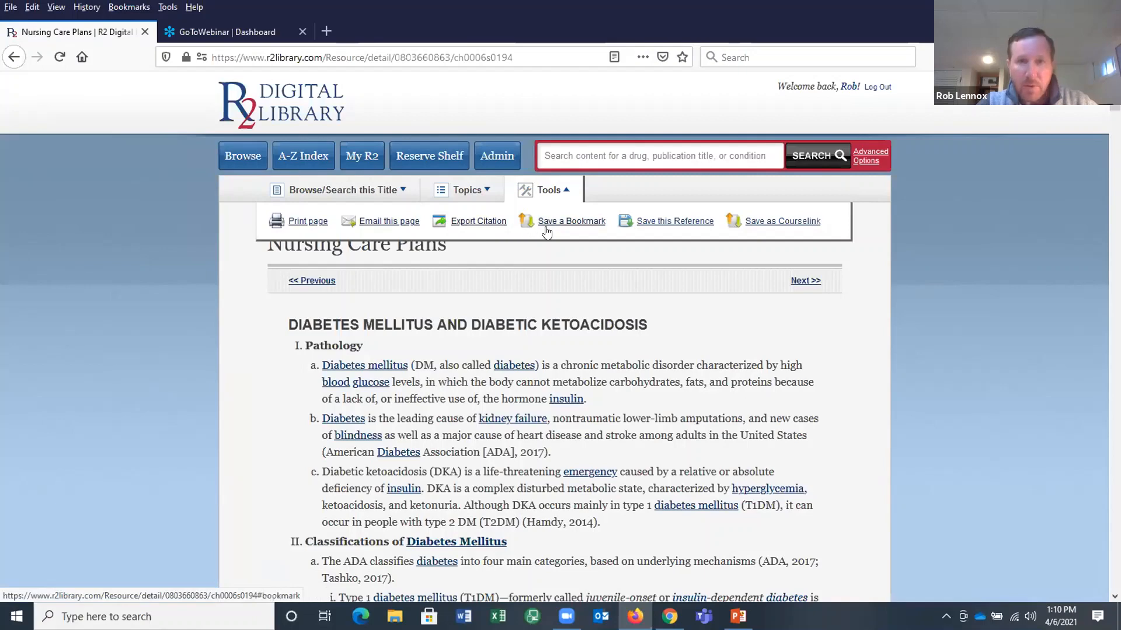
pyautogui.moveTo(782, 220)
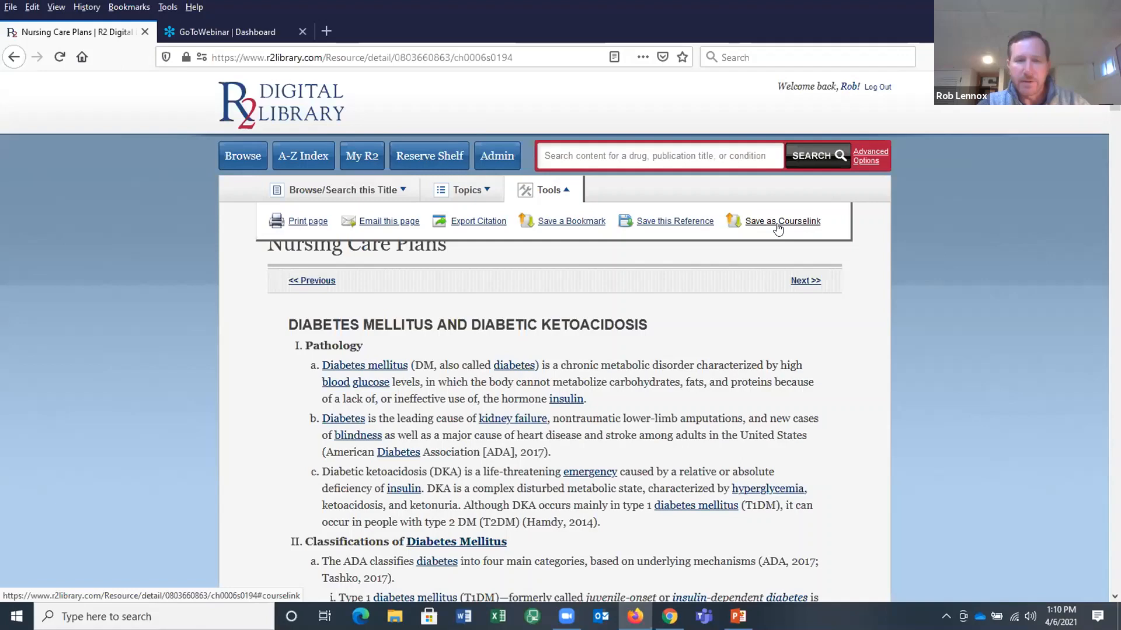
pyautogui.scroll(-3)
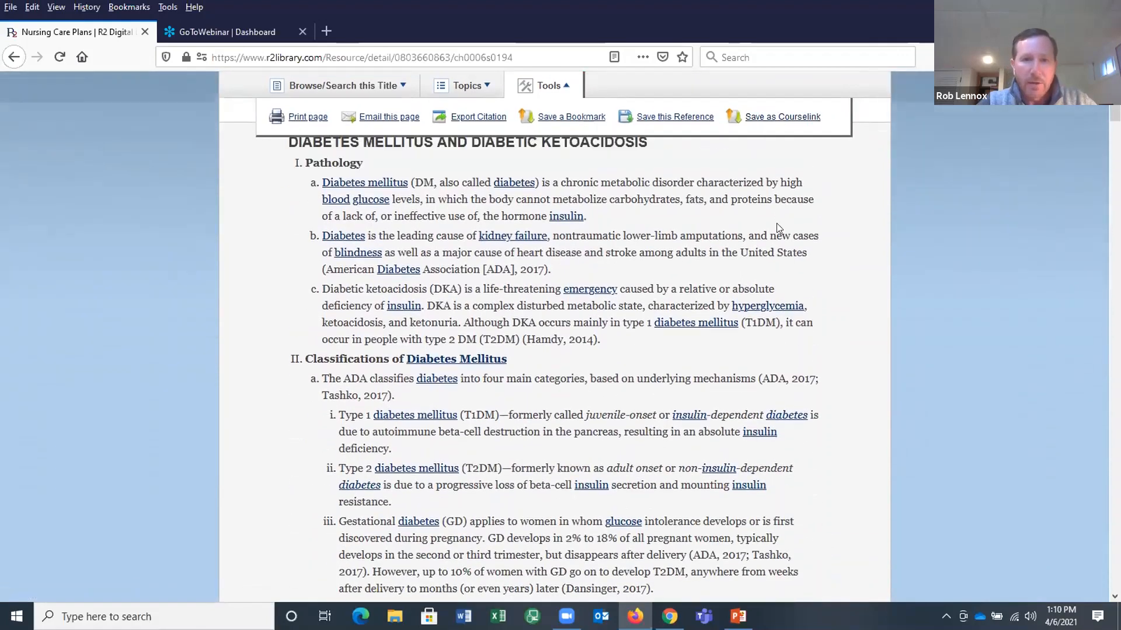
pyautogui.scroll(3)
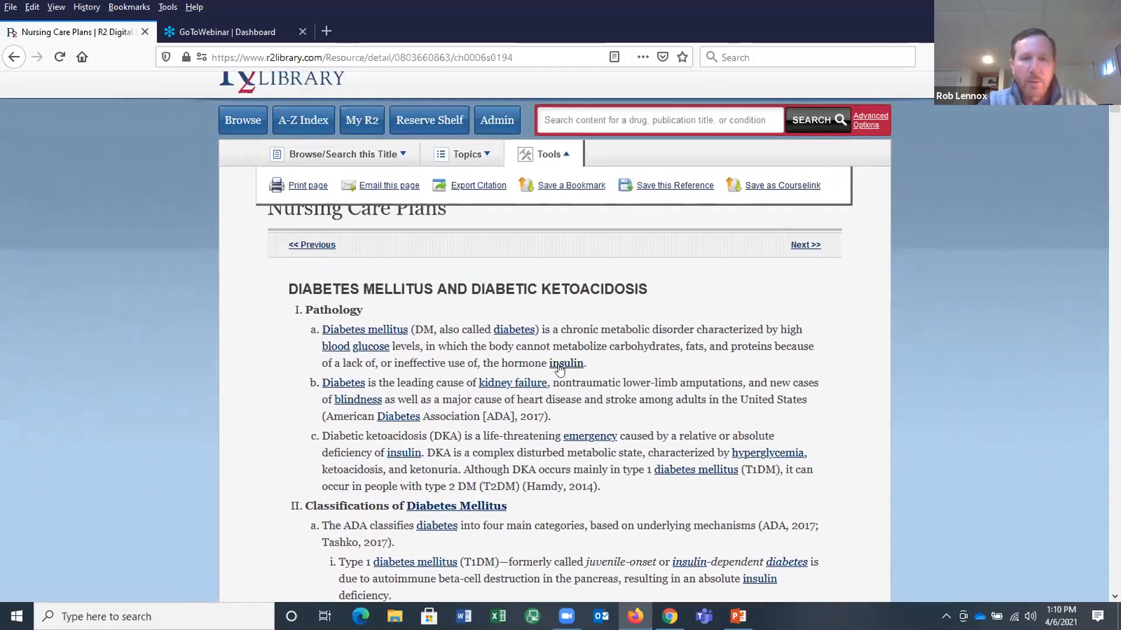
# Search the library for 'insulin' and limit results to Images (1,531)
pyautogui.click(565, 363)
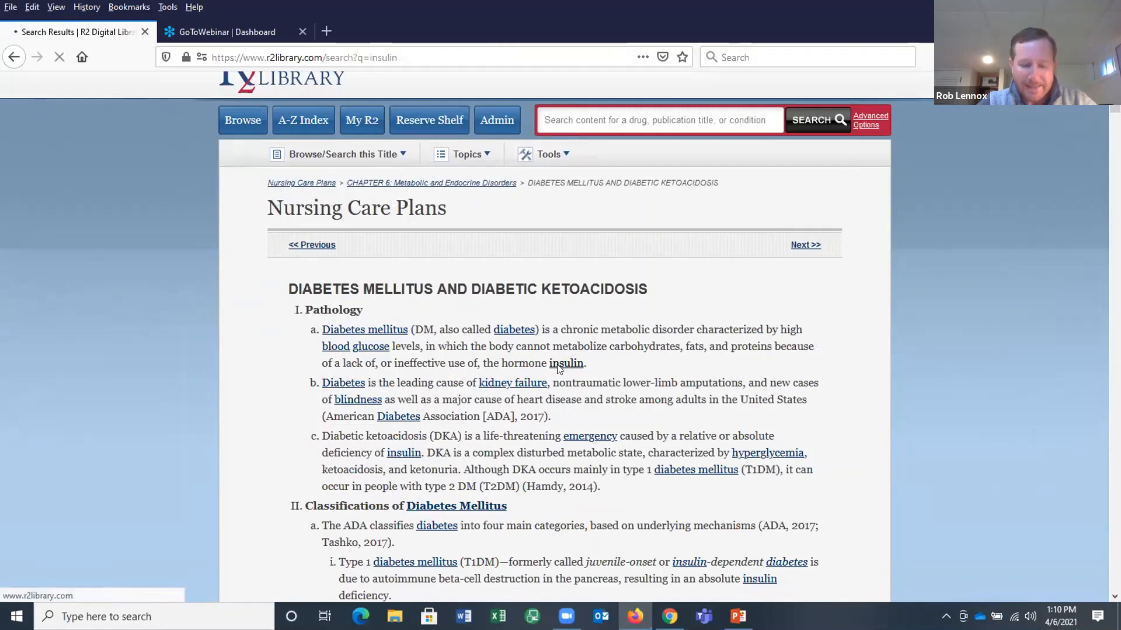
pyautogui.click(809, 119)
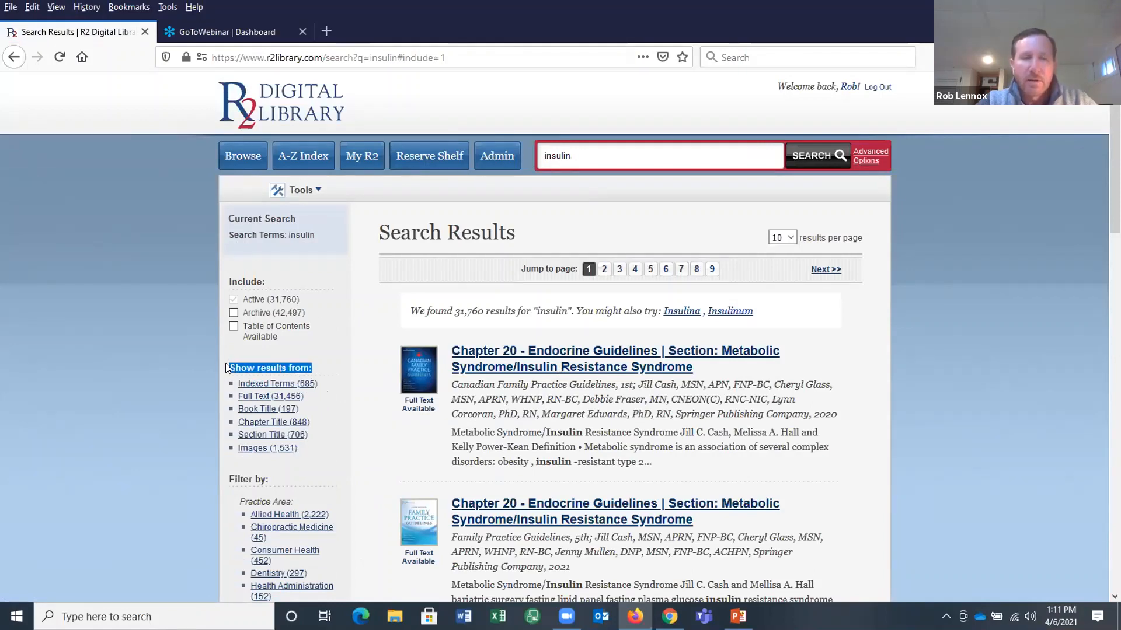
pyautogui.moveTo(268, 448)
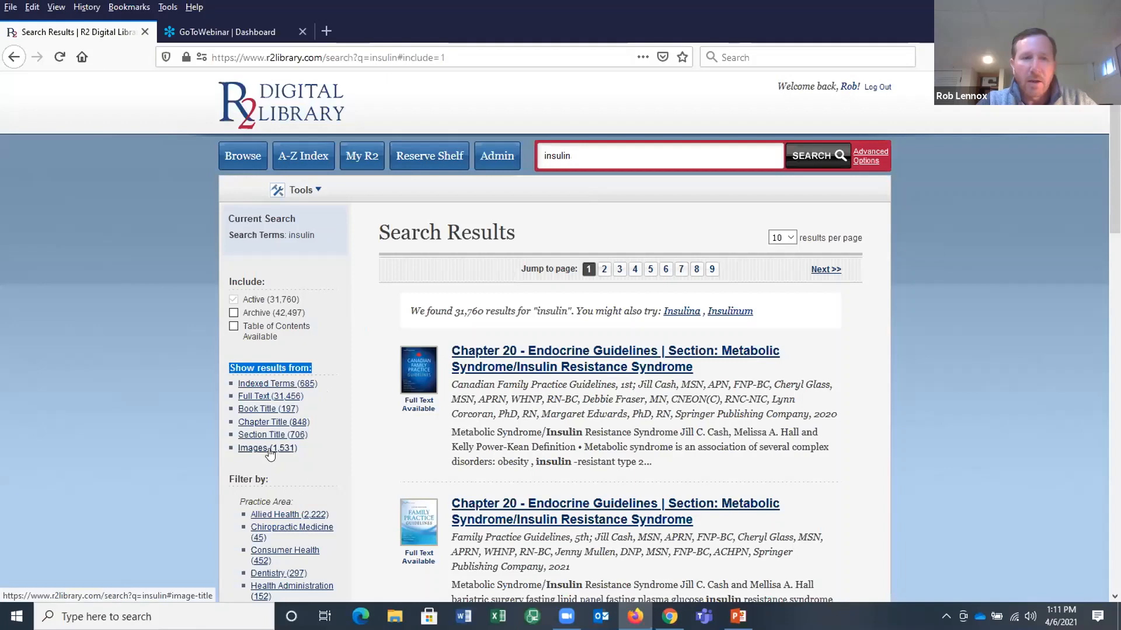
pyautogui.click(267, 448)
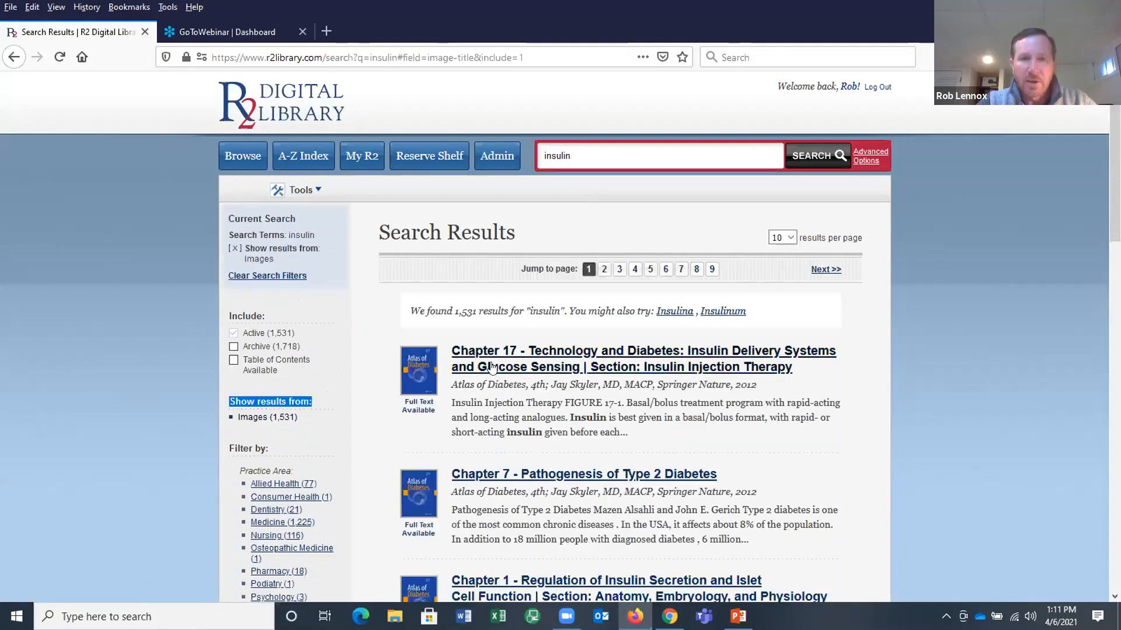
# Open Atlas of Diabetes Chapter 17, Insulin Injection Therapy, and scroll through its figures
pyautogui.click(643, 351)
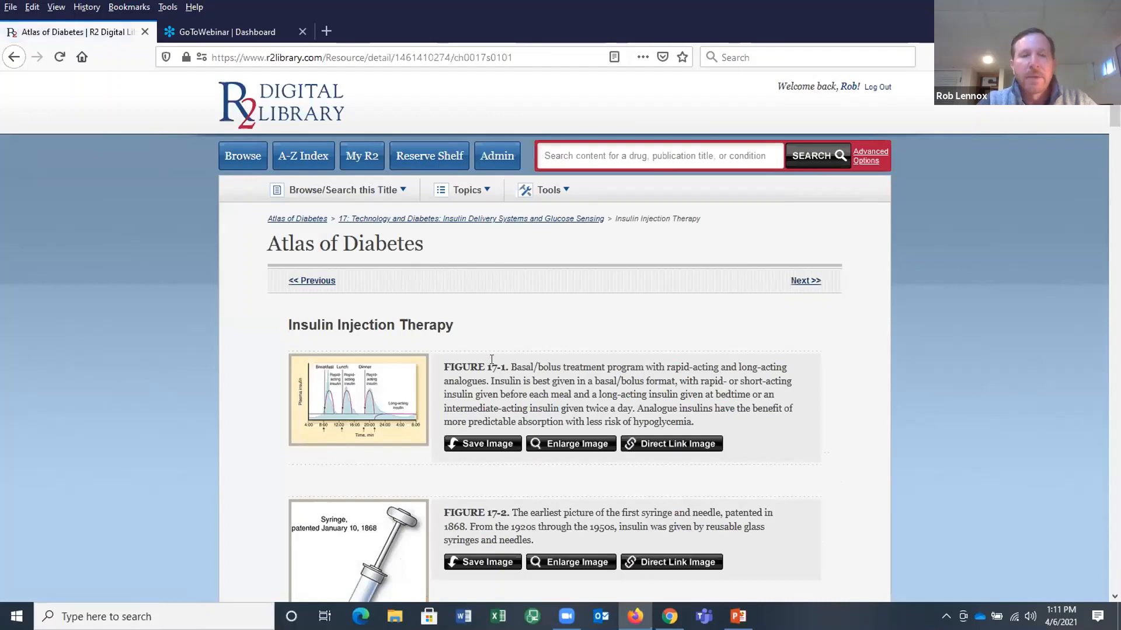
pyautogui.scroll(-3)
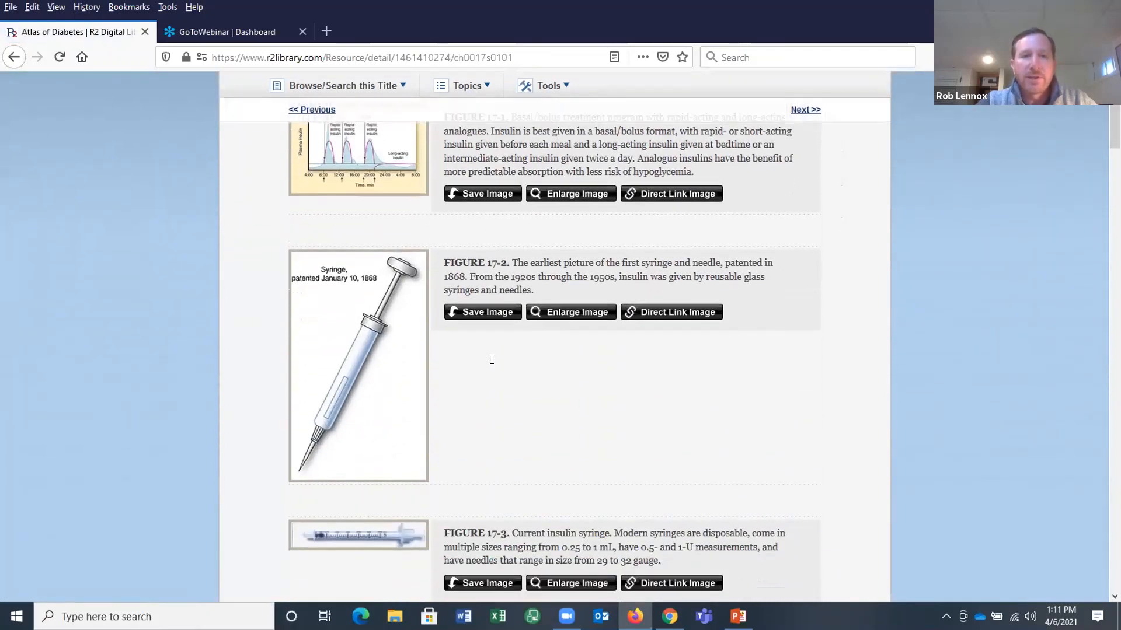
pyautogui.moveTo(482, 311)
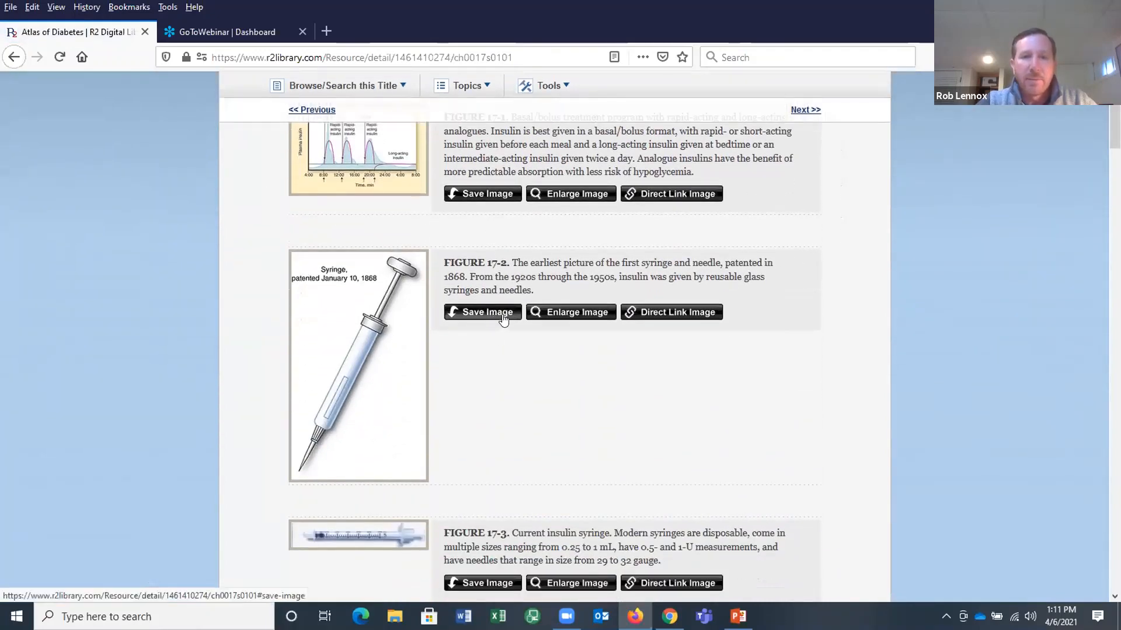
pyautogui.moveTo(671, 311)
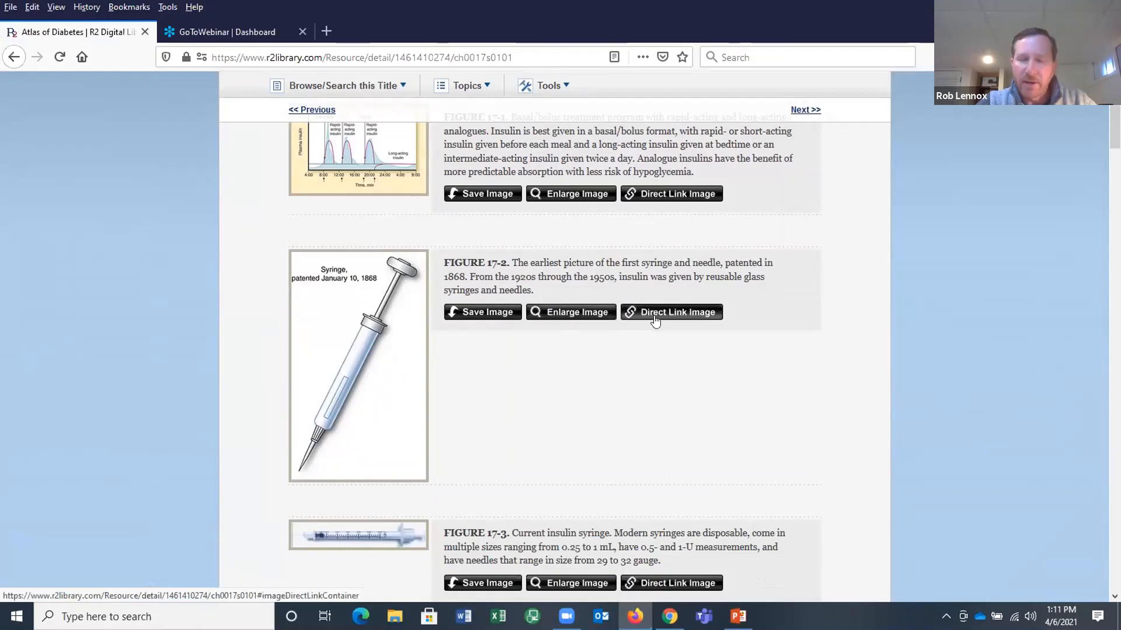
pyautogui.scroll(3)
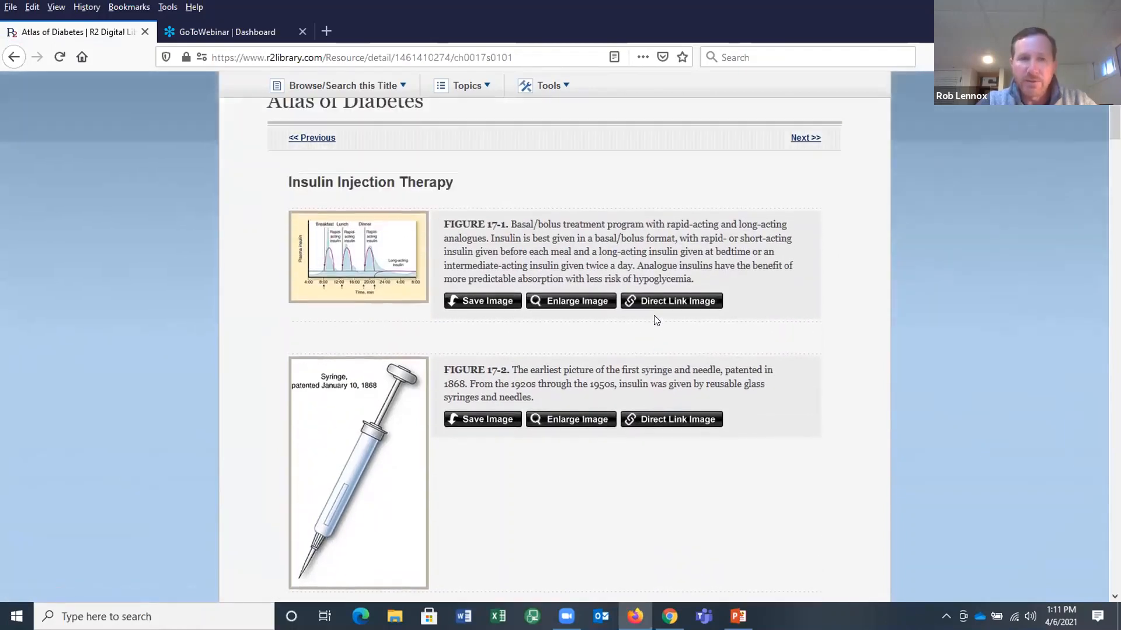
pyautogui.scroll(3)
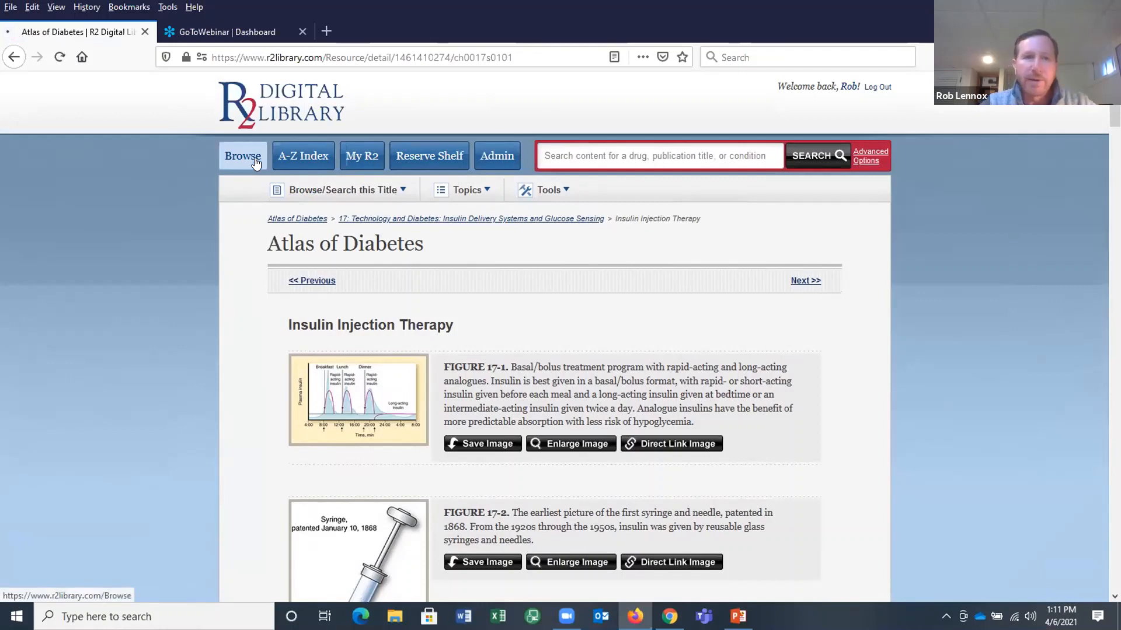
# Show the Browse by Discipline listing in R2 Digital Library
pyautogui.click(242, 156)
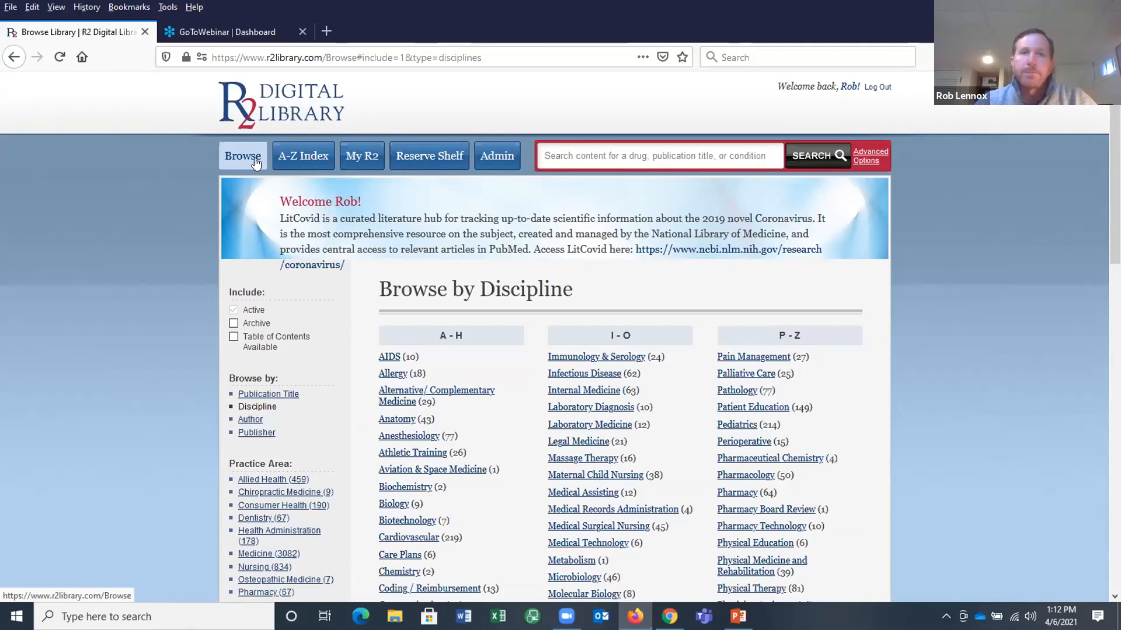
pyautogui.moveTo(589, 45)
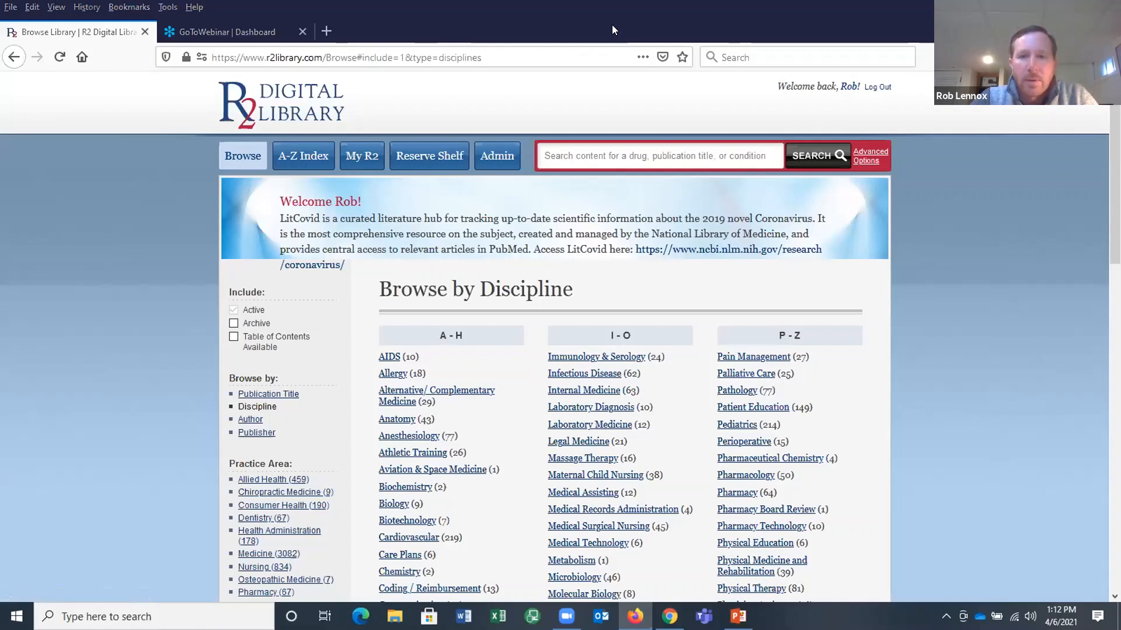
# Return to PowerPoint on slide 4, FREE Collection Development Service
pyautogui.click(738, 617)
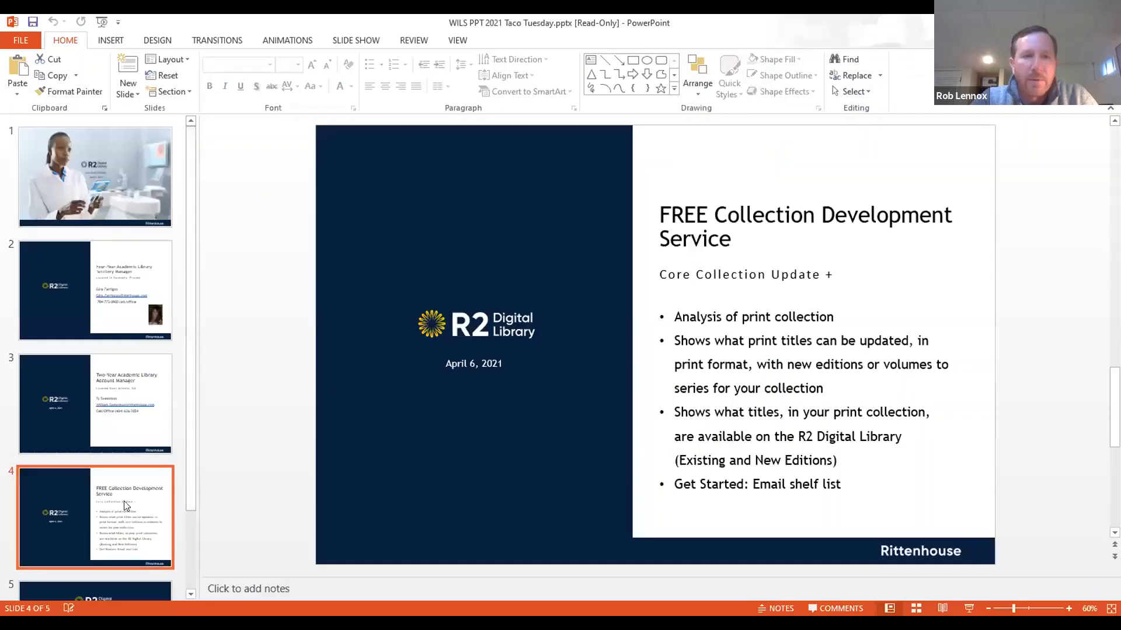